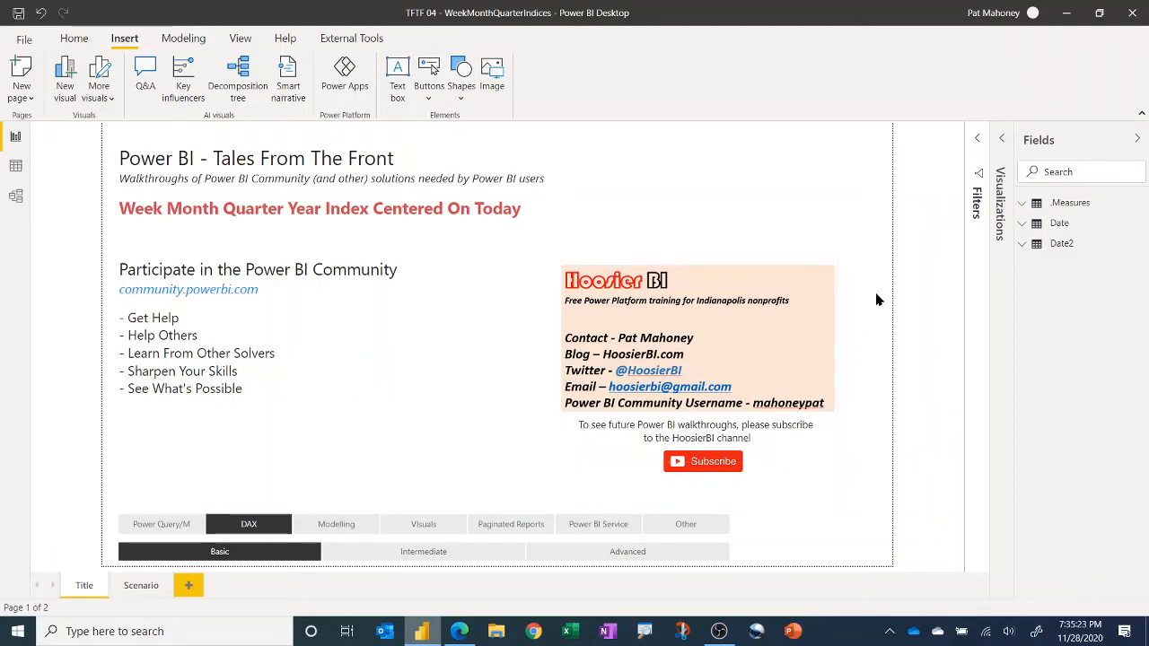
{"action": "mouse_move", "coordinate": [816, 197]}
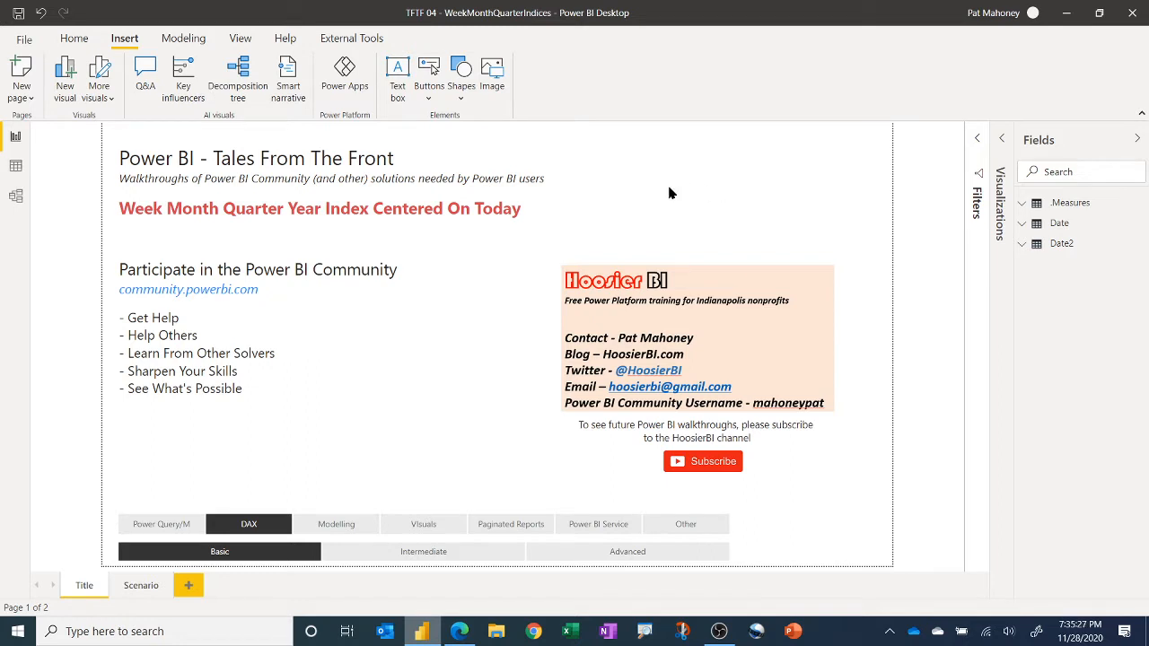
Step: Move from the title page to the Scenario page explaining the date index columns
{"action": "left_click", "coordinate": [423, 196]}
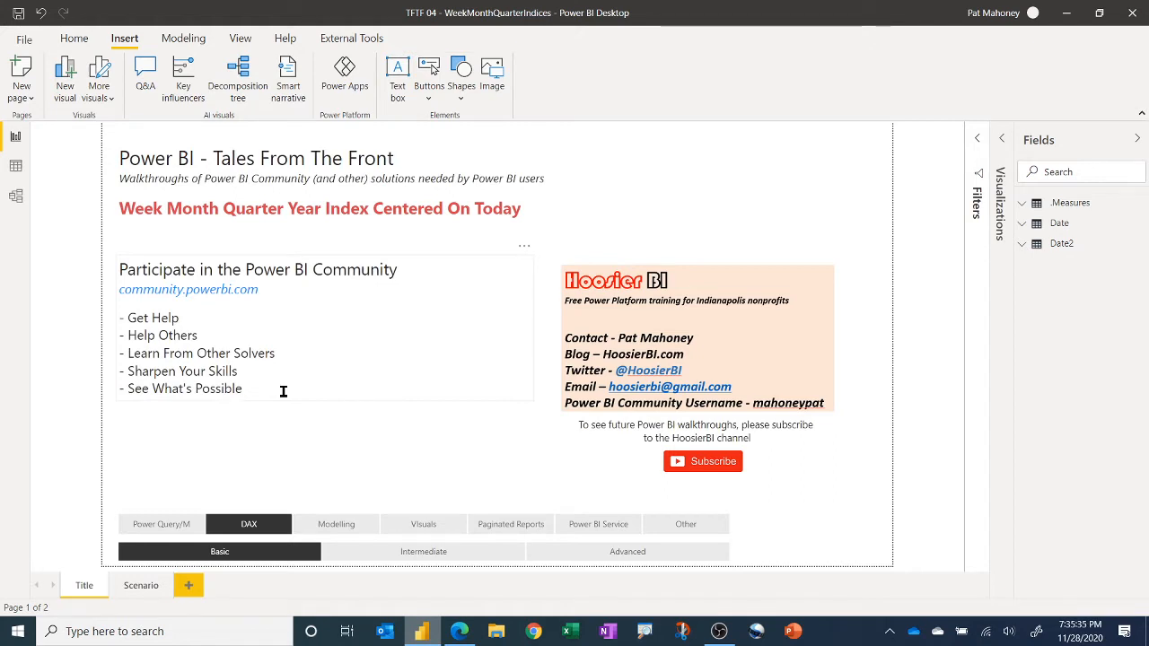
{"action": "mouse_move", "coordinate": [292, 356]}
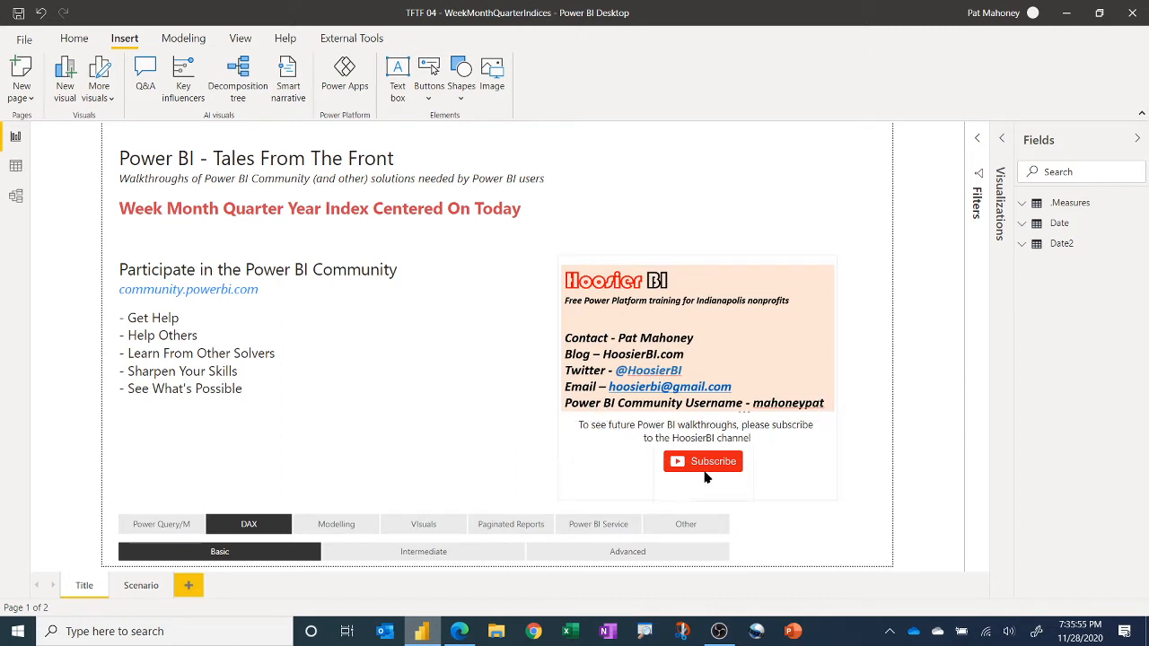
{"action": "mouse_move", "coordinate": [738, 485]}
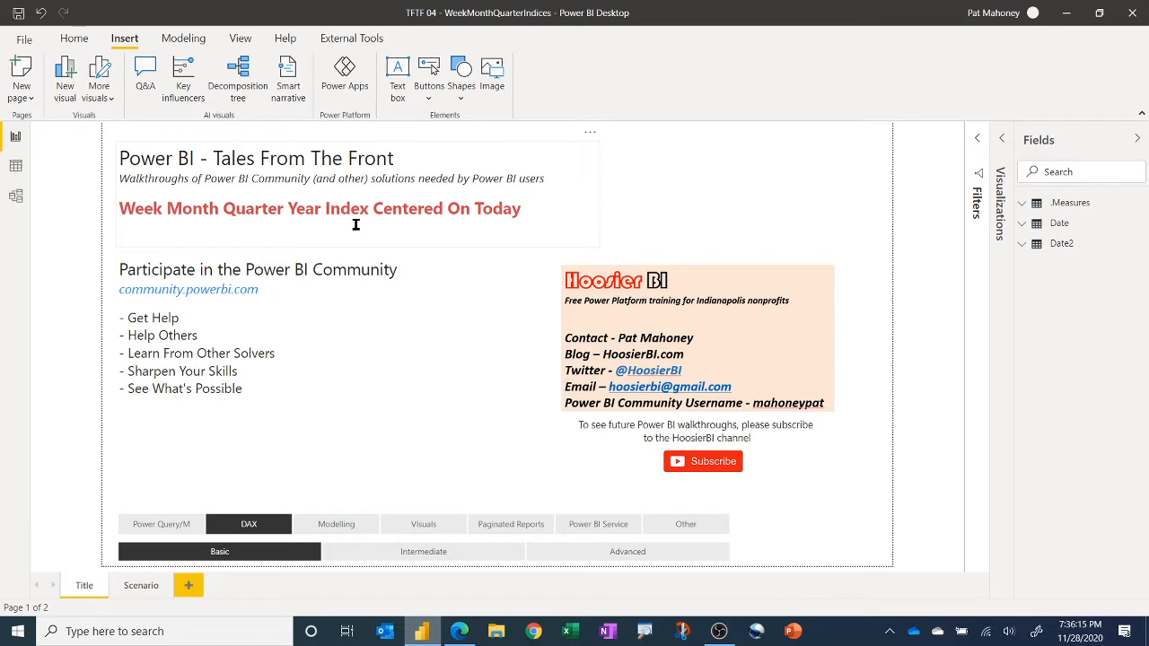
{"action": "mouse_move", "coordinate": [242, 218]}
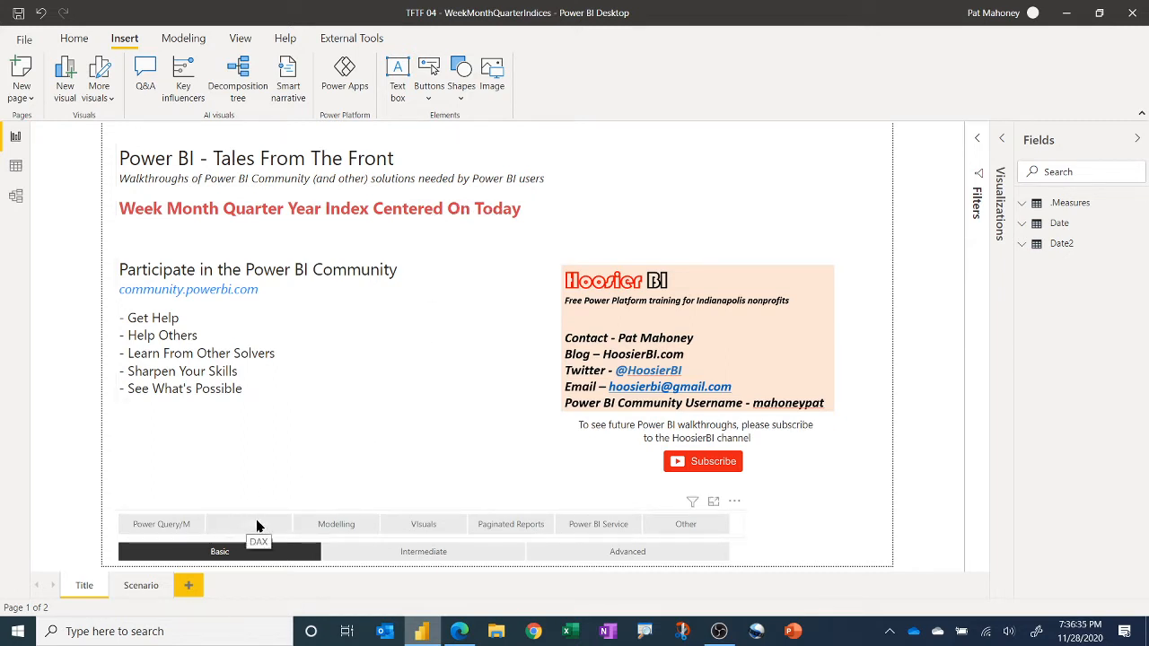
{"action": "left_click", "coordinate": [248, 524]}
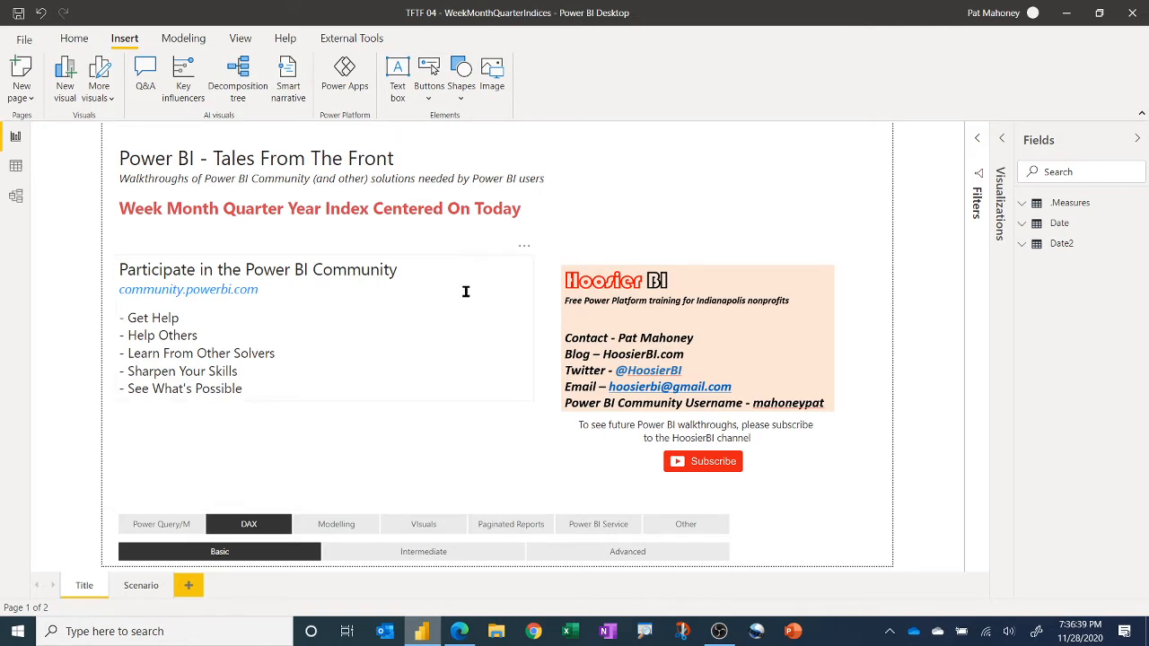
{"action": "mouse_move", "coordinate": [410, 337]}
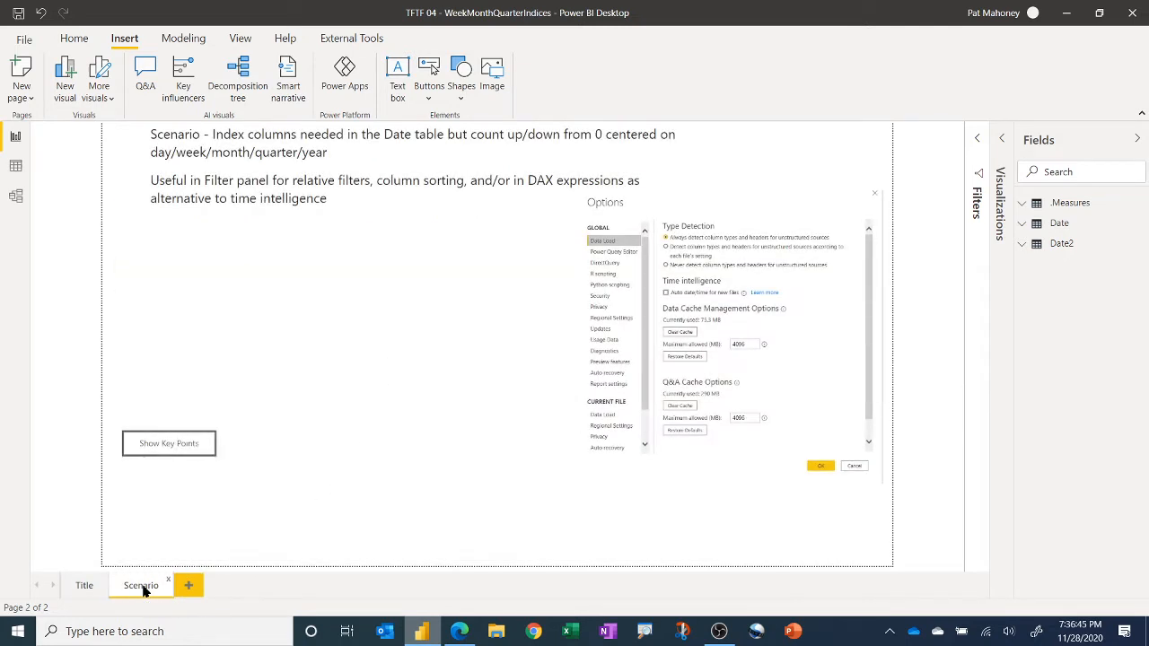
{"action": "mouse_move", "coordinate": [484, 237]}
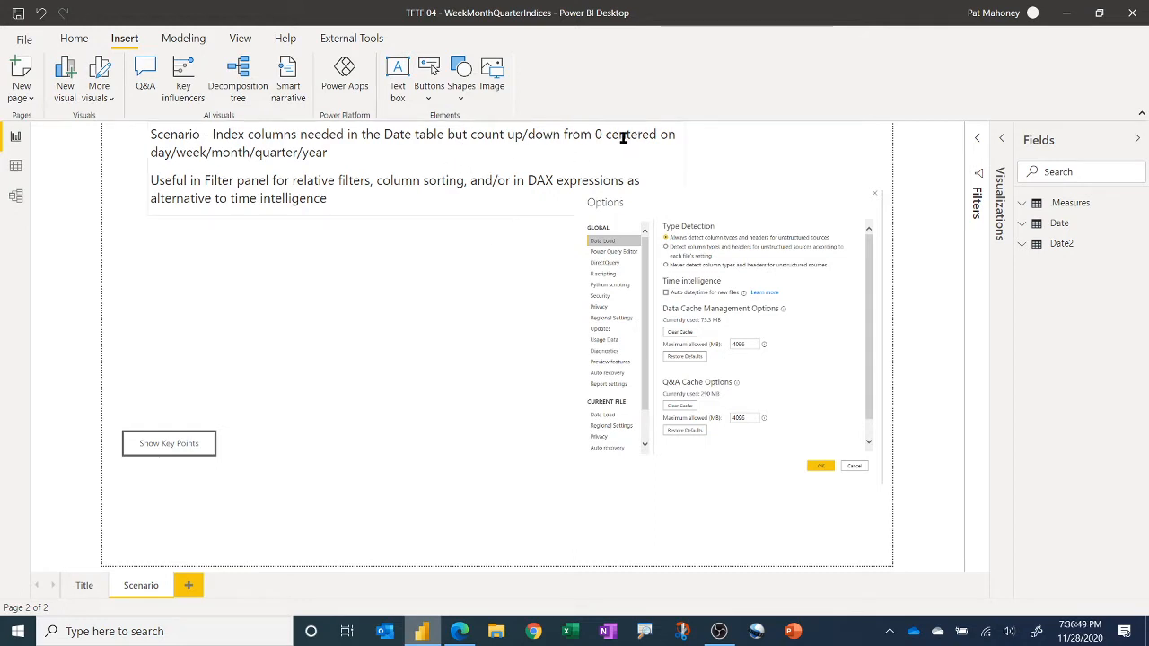
{"action": "mouse_move", "coordinate": [606, 137]}
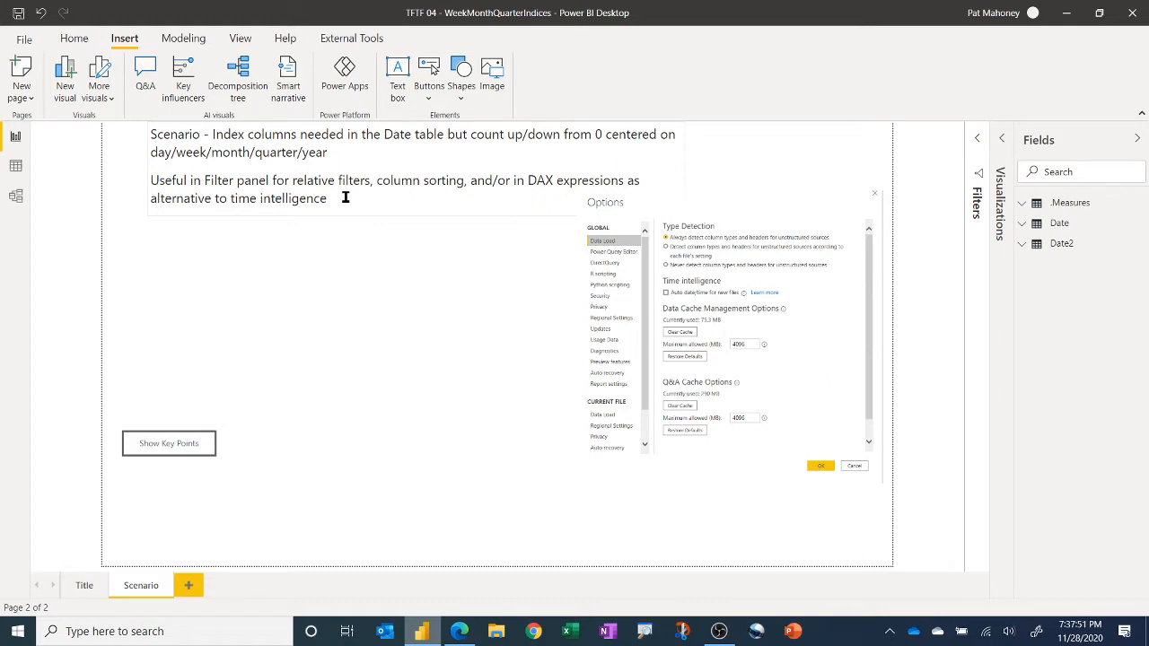
{"action": "mouse_move", "coordinate": [542, 334]}
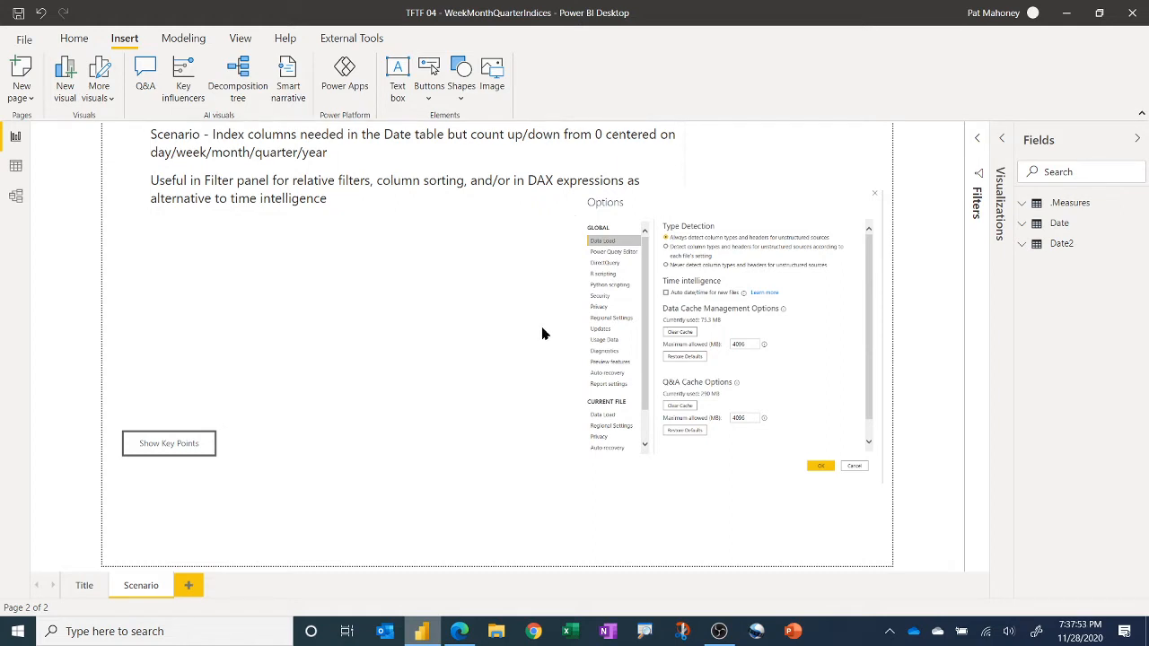
{"action": "mouse_move", "coordinate": [760, 359]}
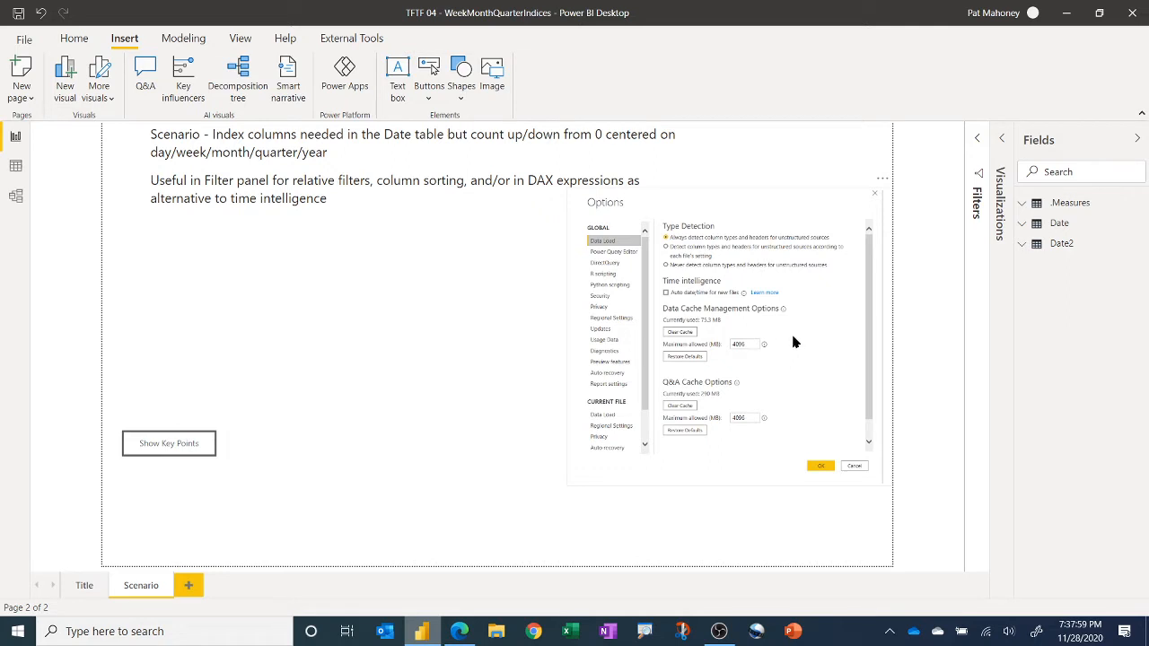
{"action": "mouse_move", "coordinate": [707, 298]}
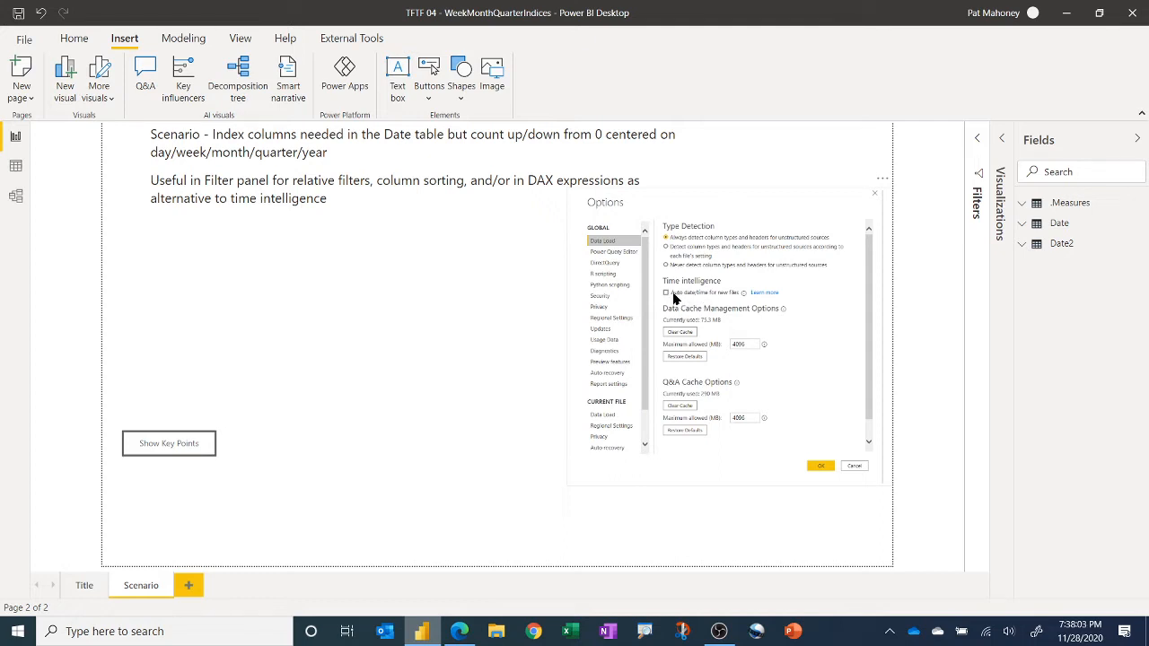
{"action": "mouse_move", "coordinate": [697, 303]}
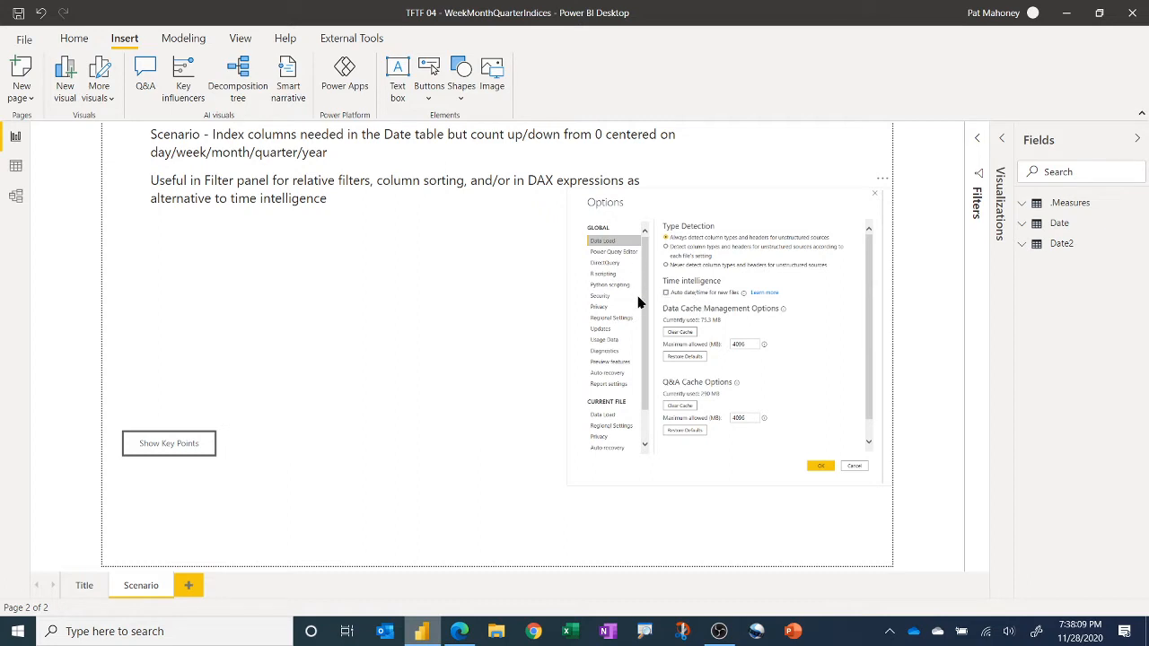
{"action": "mouse_move", "coordinate": [688, 262]}
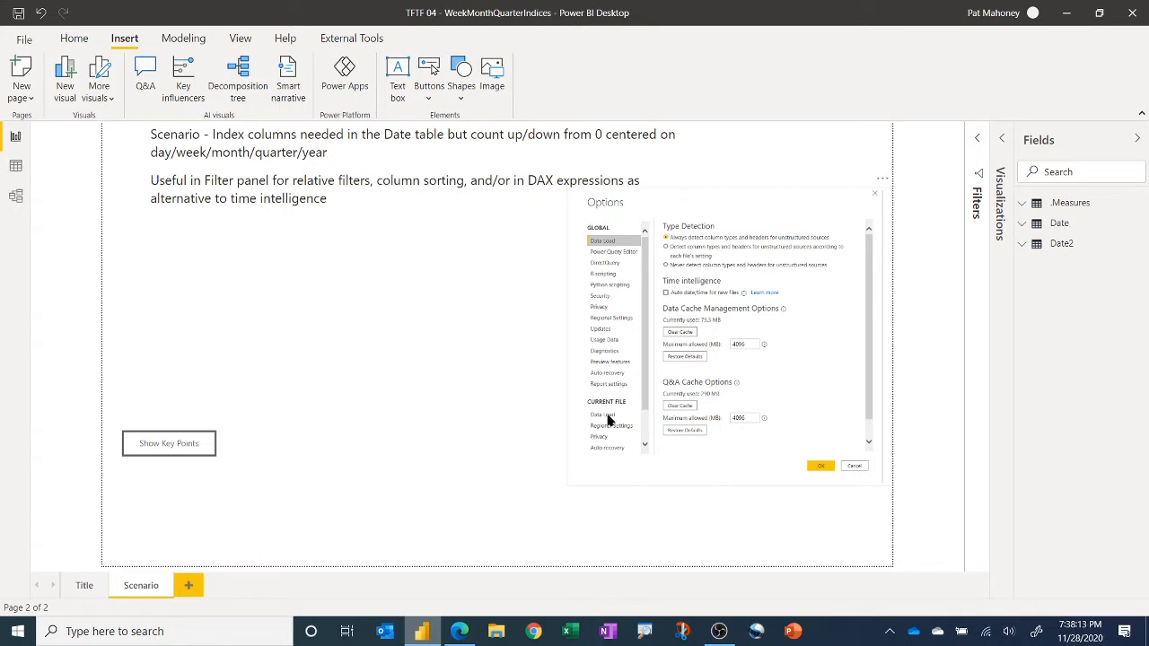
{"action": "mouse_move", "coordinate": [601, 412]}
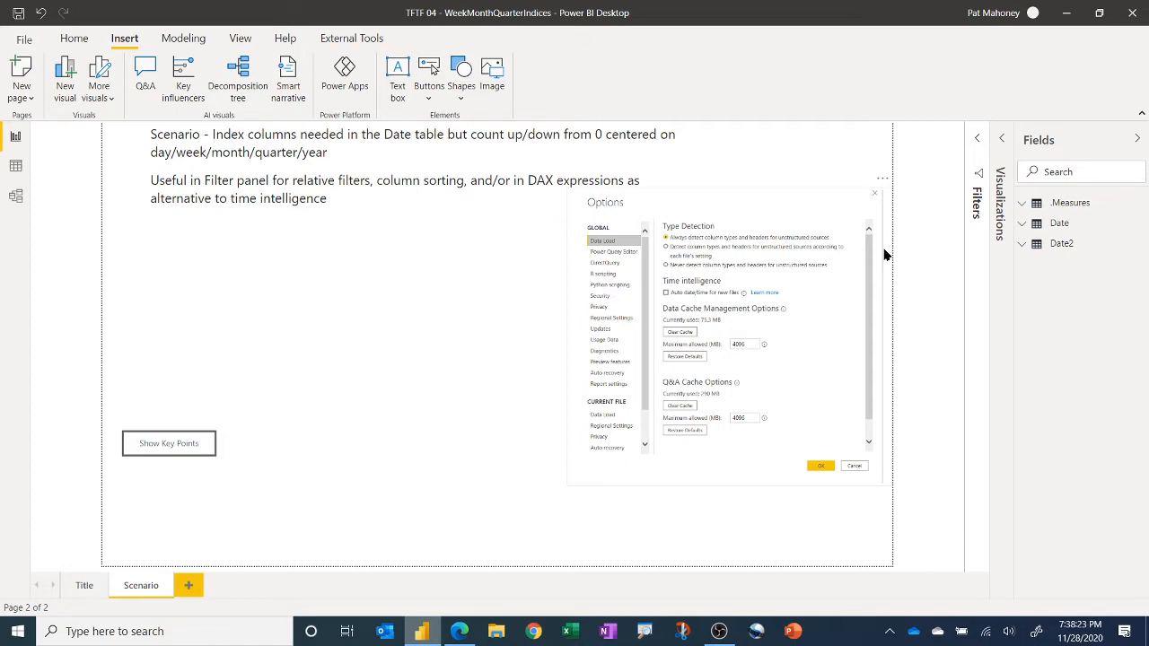
{"action": "mouse_move", "coordinate": [547, 226]}
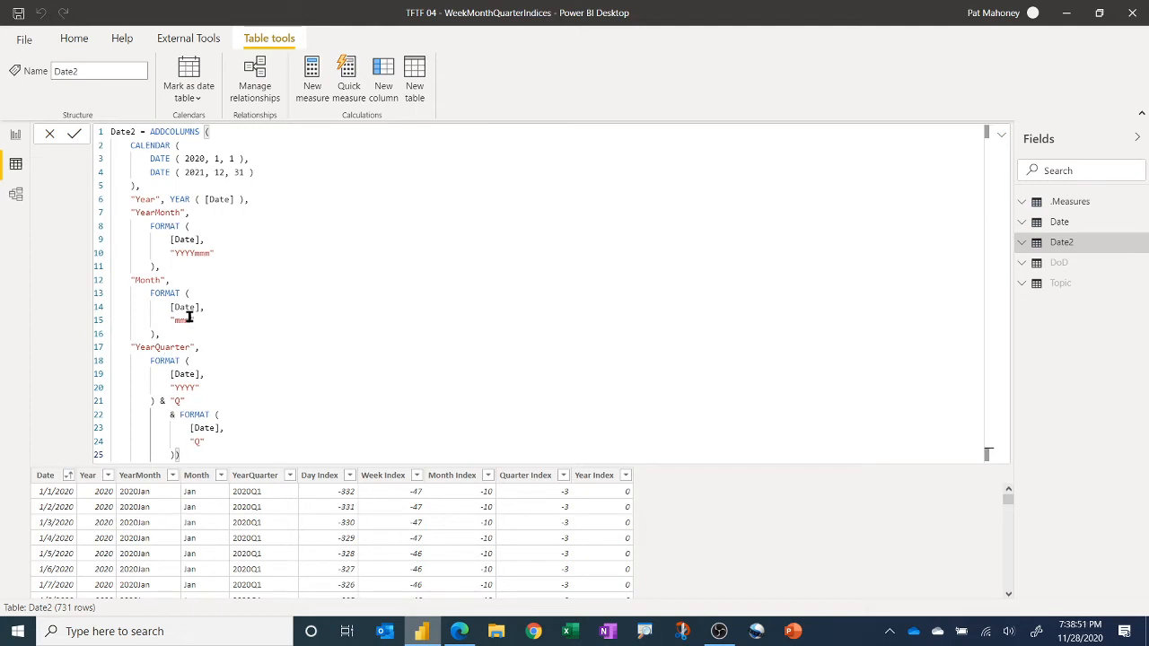
{"action": "mouse_move", "coordinate": [223, 396]}
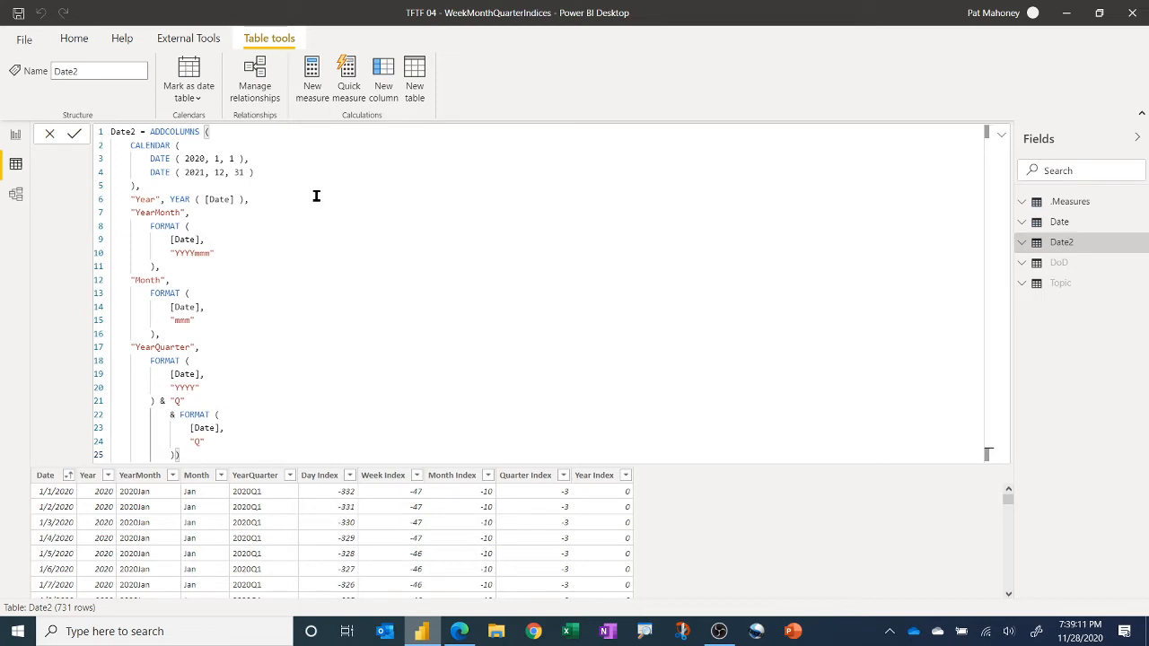
{"action": "mouse_move", "coordinate": [355, 526]}
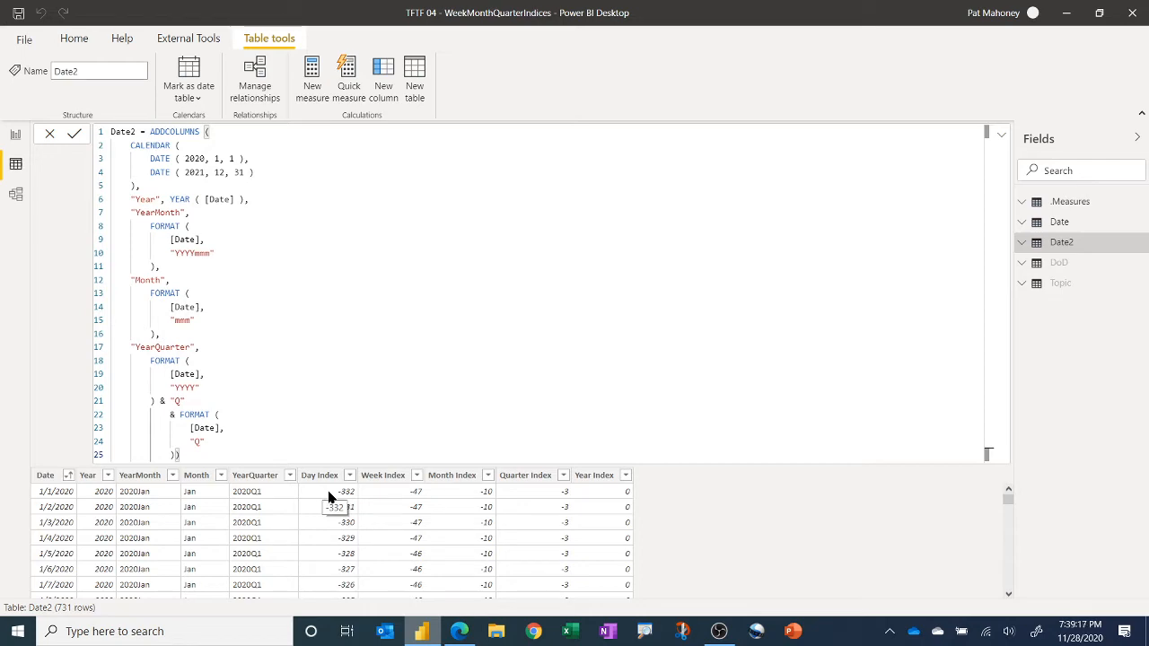
Step: Select the Day Index column of the Date2 table to view its formula
{"action": "left_click", "coordinate": [320, 475]}
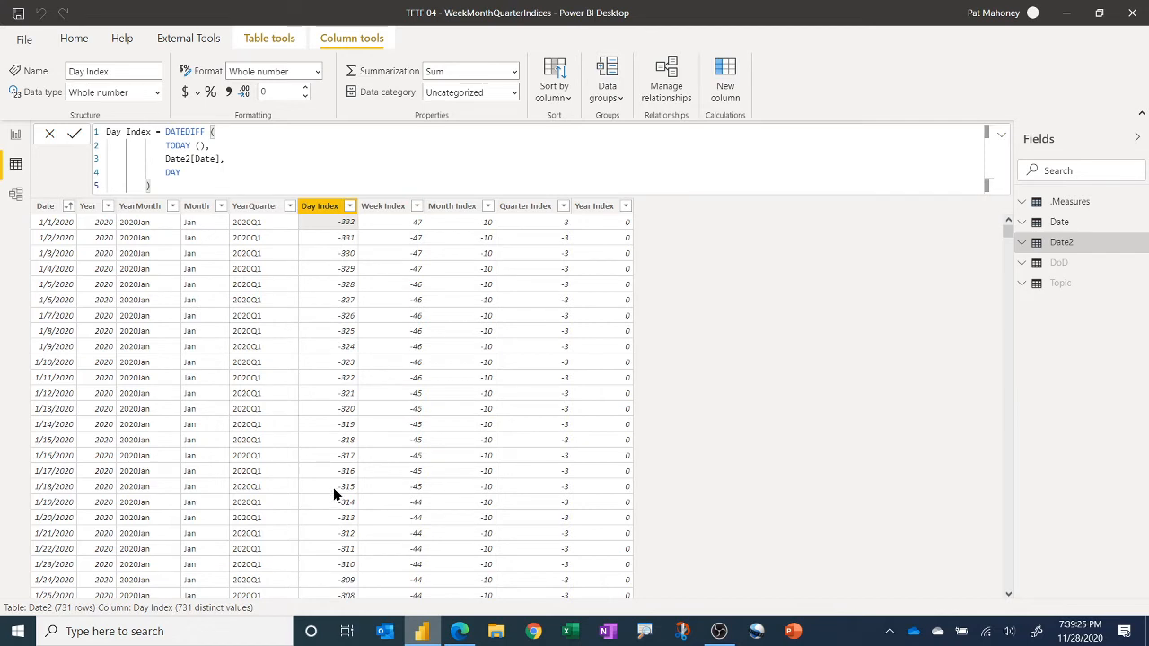
{"action": "mouse_move", "coordinate": [449, 299]}
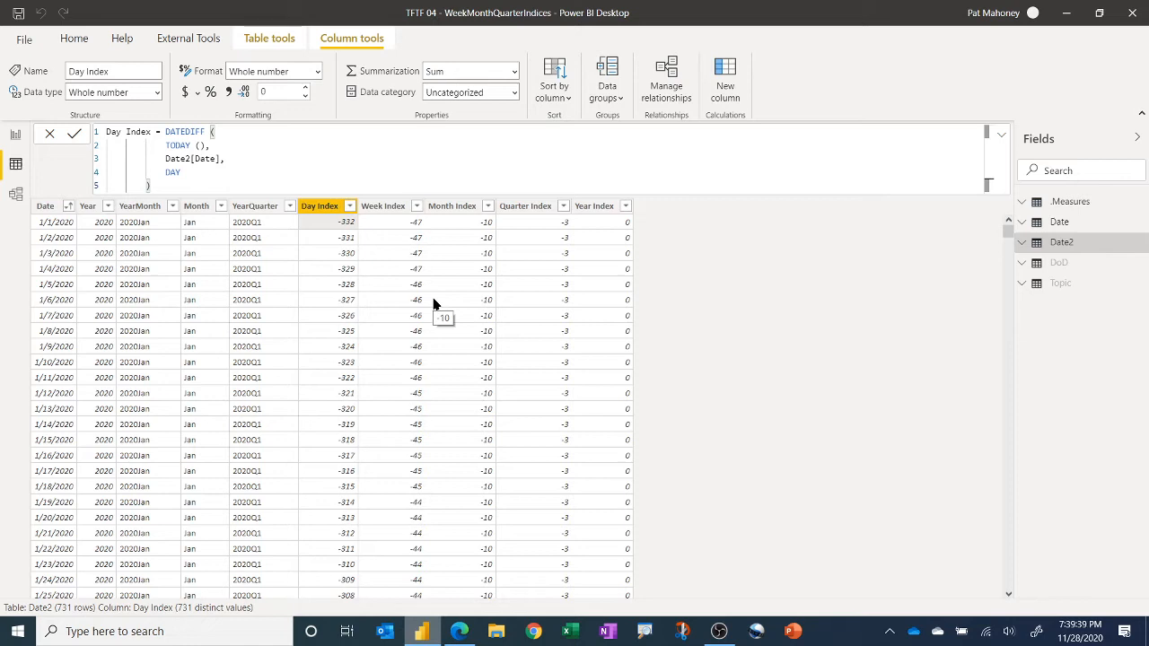
{"action": "mouse_move", "coordinate": [421, 276]}
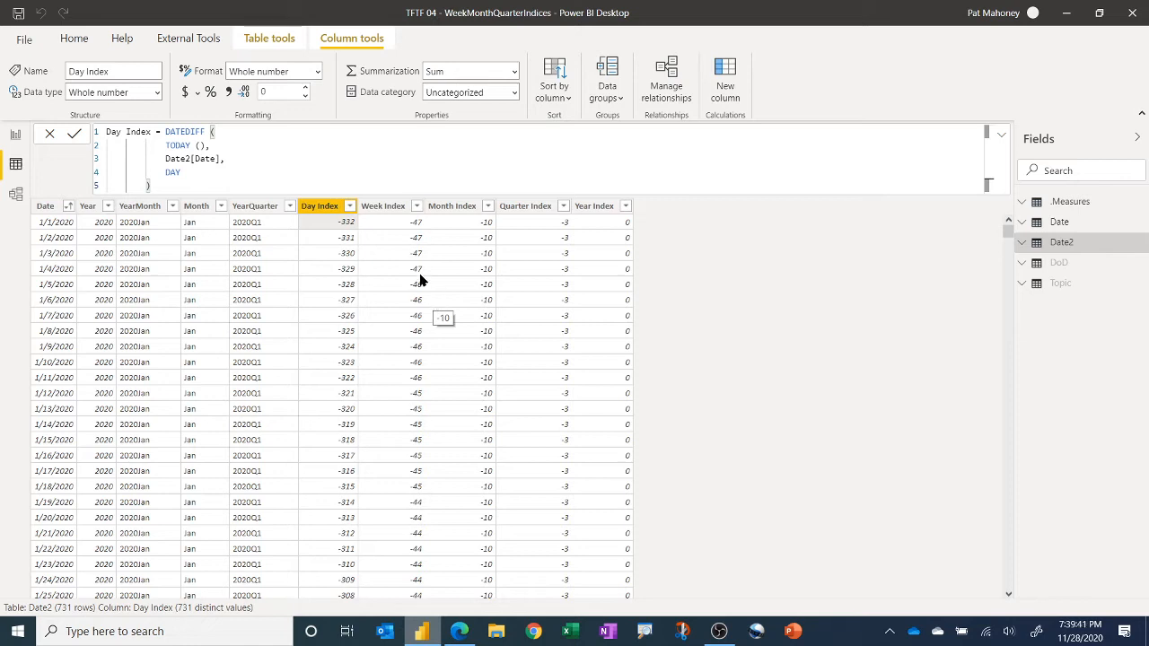
{"action": "mouse_move", "coordinate": [325, 232]}
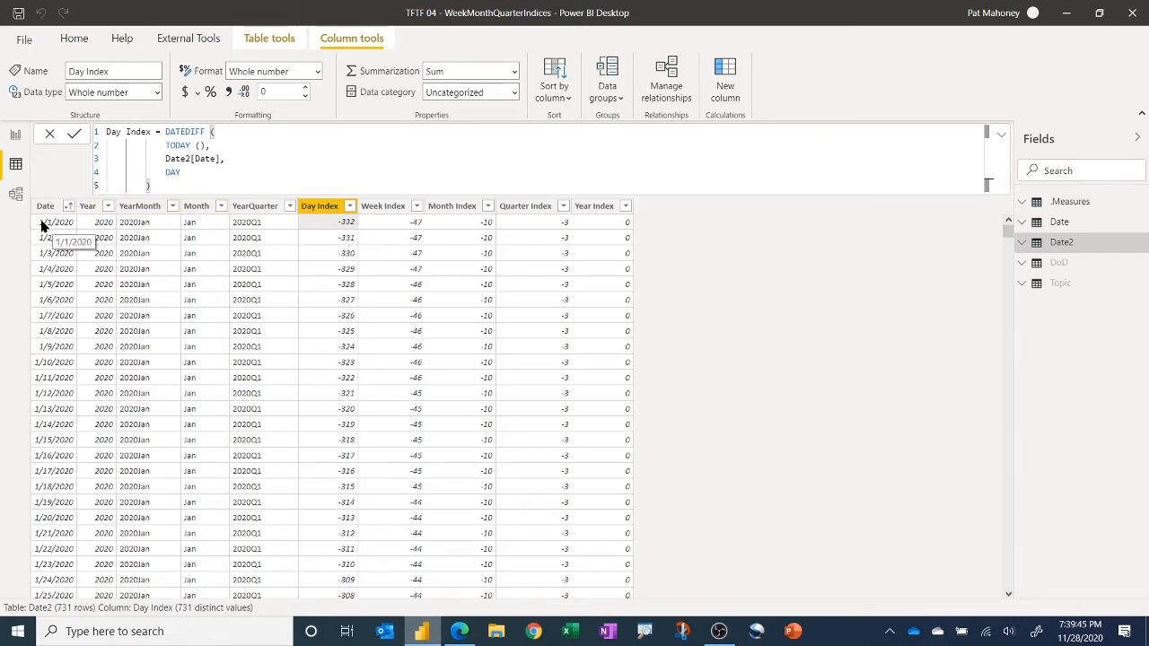
{"action": "mouse_move", "coordinate": [52, 224]}
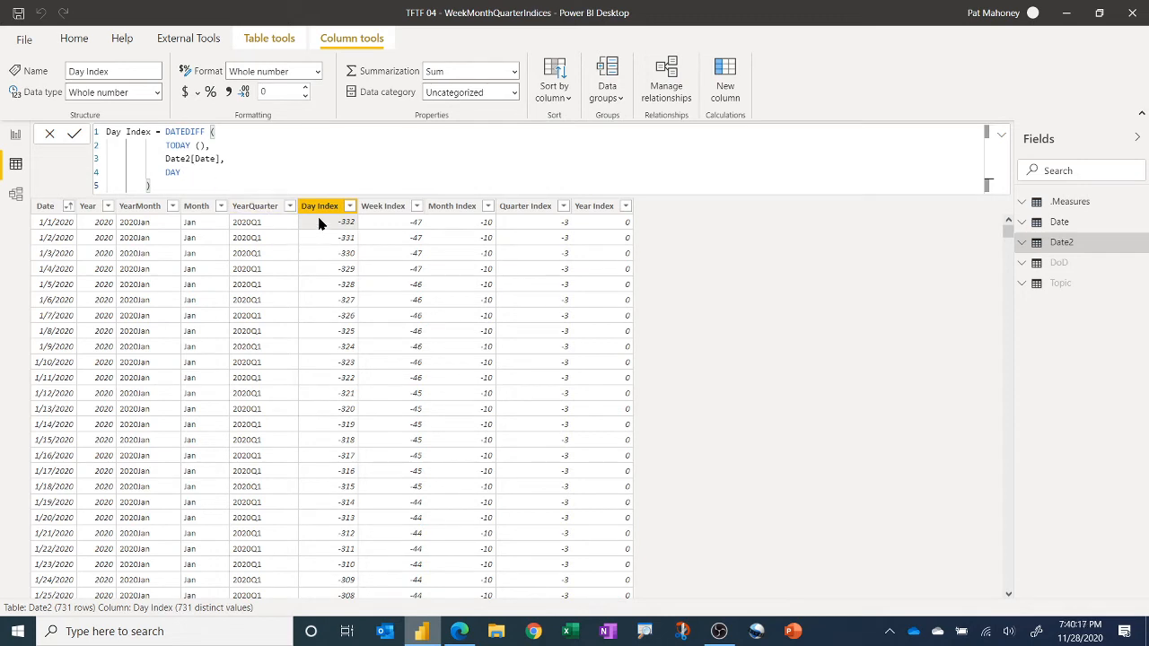
Step: Show the Day Index formula, then the Week Index formula dividing week-start DATEDIFF by 7
{"action": "left_click", "coordinate": [336, 237]}
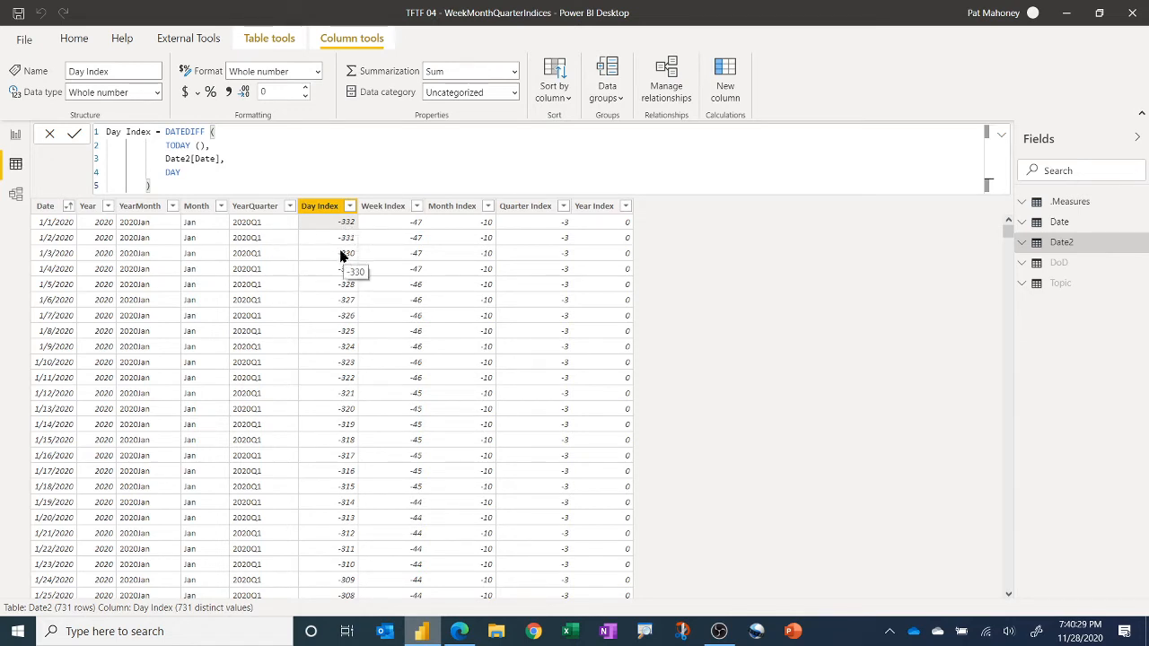
{"action": "mouse_move", "coordinate": [386, 227]}
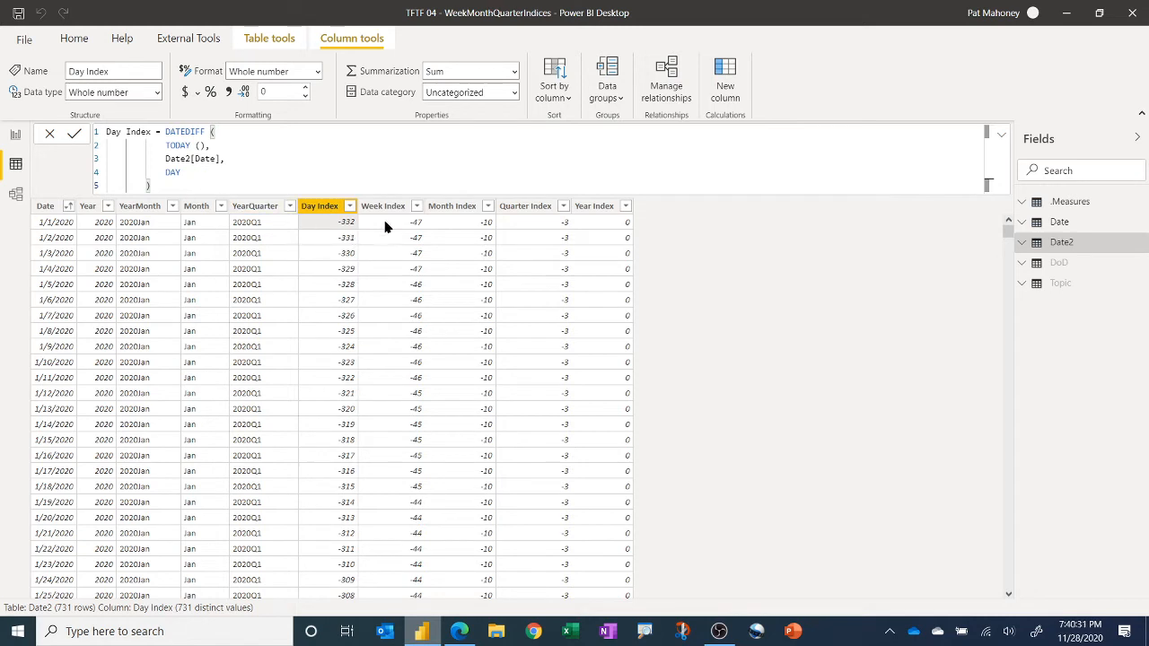
{"action": "left_click", "coordinate": [383, 205]}
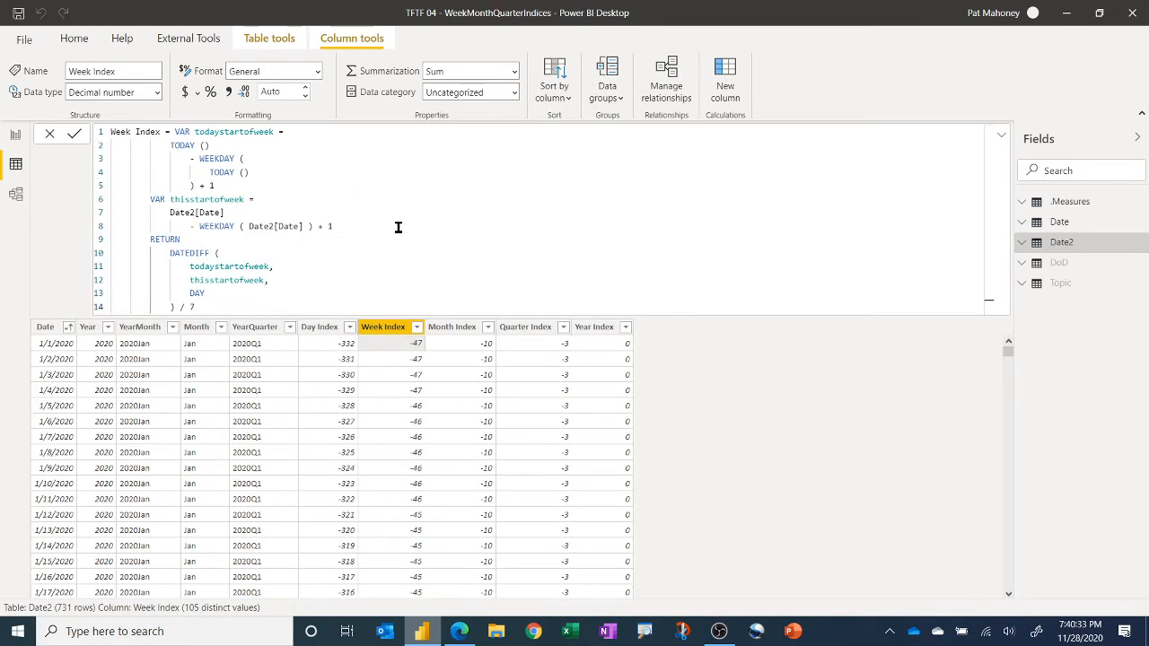
{"action": "mouse_move", "coordinate": [407, 235]}
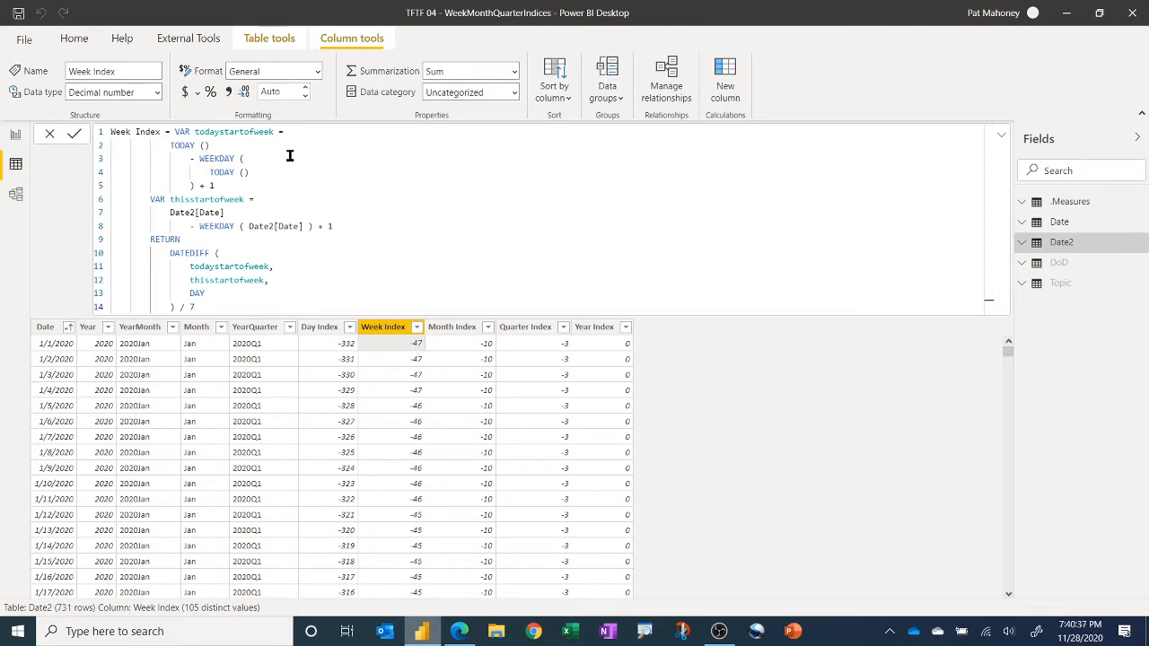
{"action": "mouse_move", "coordinate": [228, 204]}
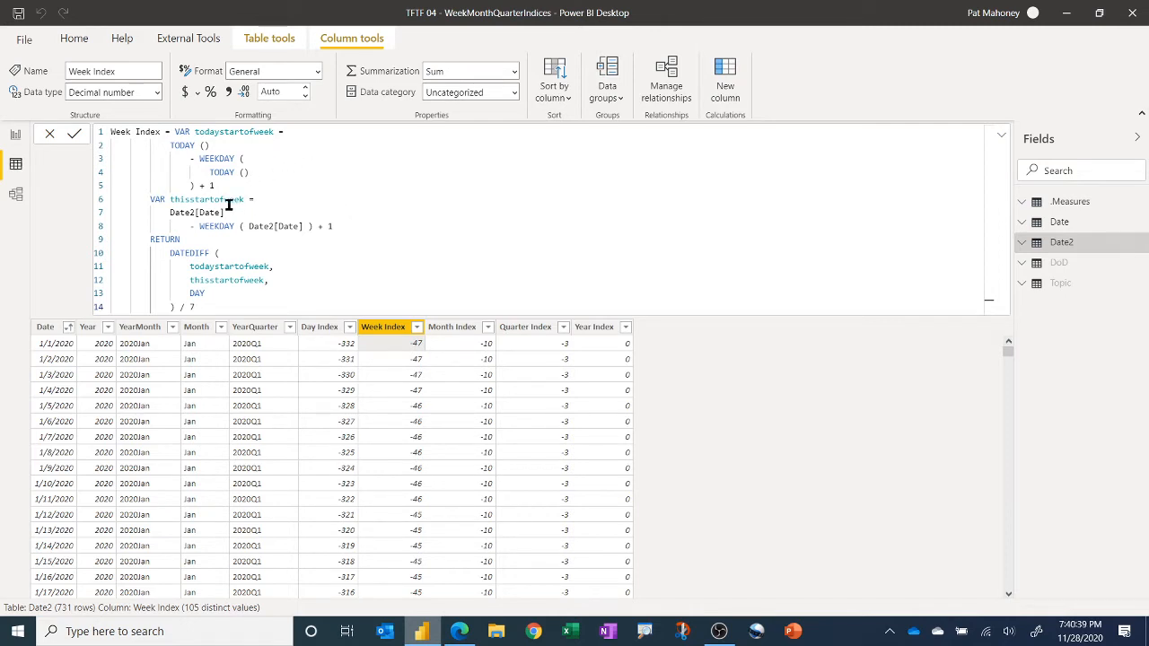
{"action": "left_click", "coordinate": [204, 132]}
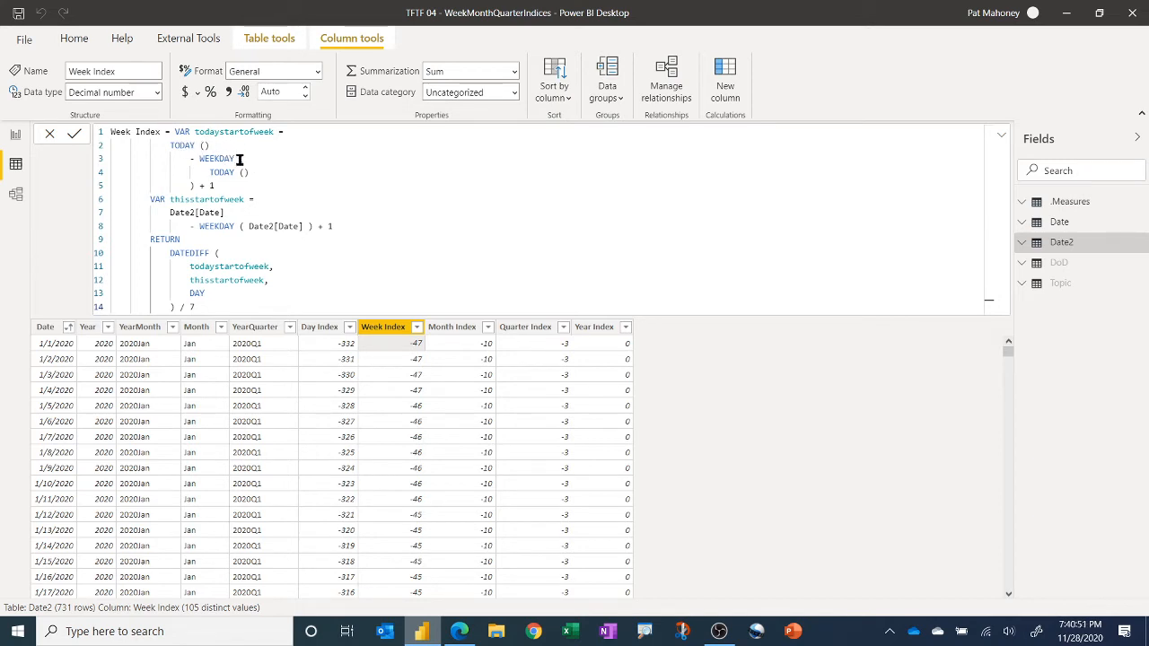
{"action": "mouse_move", "coordinate": [183, 145]}
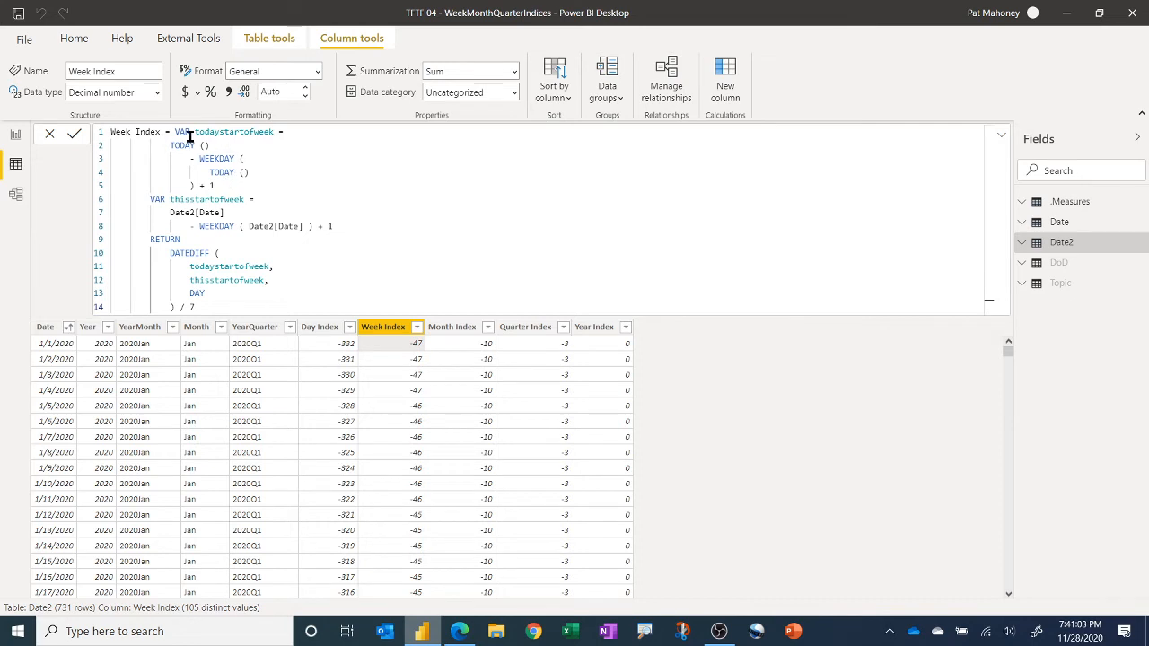
{"action": "mouse_move", "coordinate": [252, 171]}
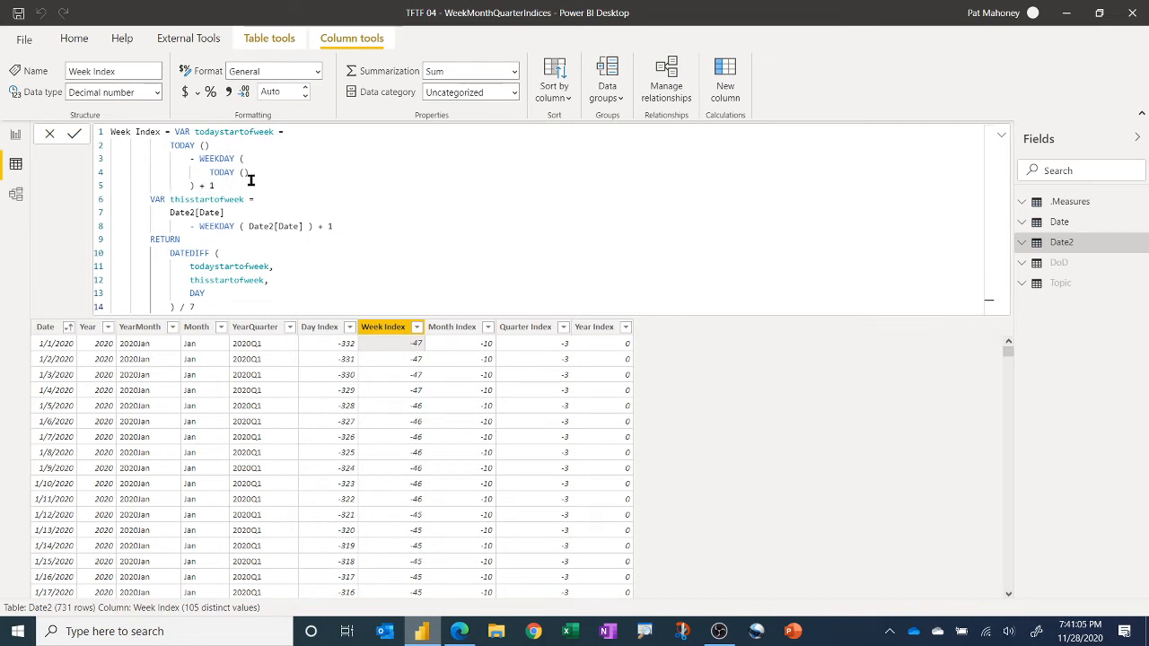
{"action": "mouse_move", "coordinate": [257, 225]}
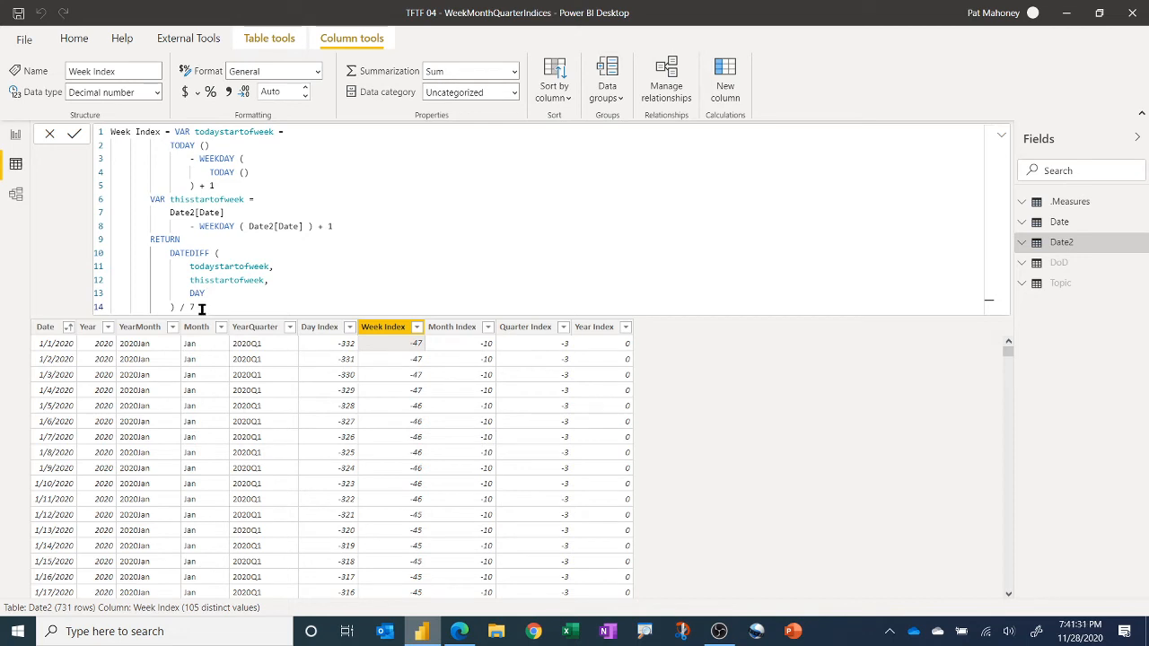
{"action": "mouse_move", "coordinate": [403, 386]}
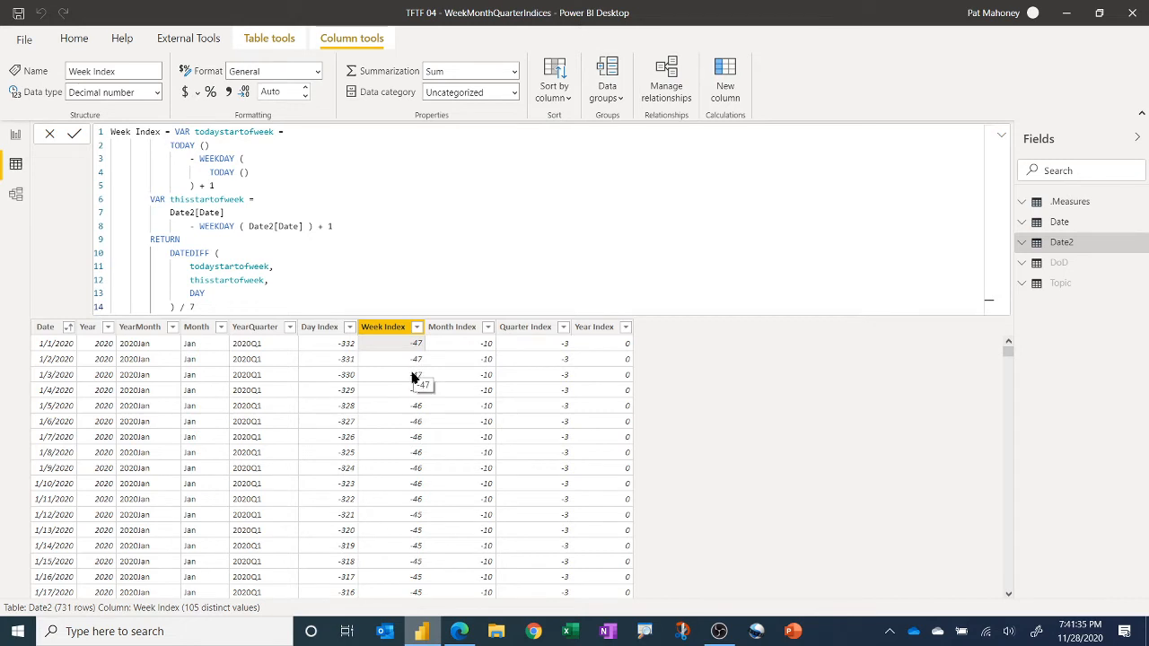
{"action": "mouse_move", "coordinate": [395, 355]}
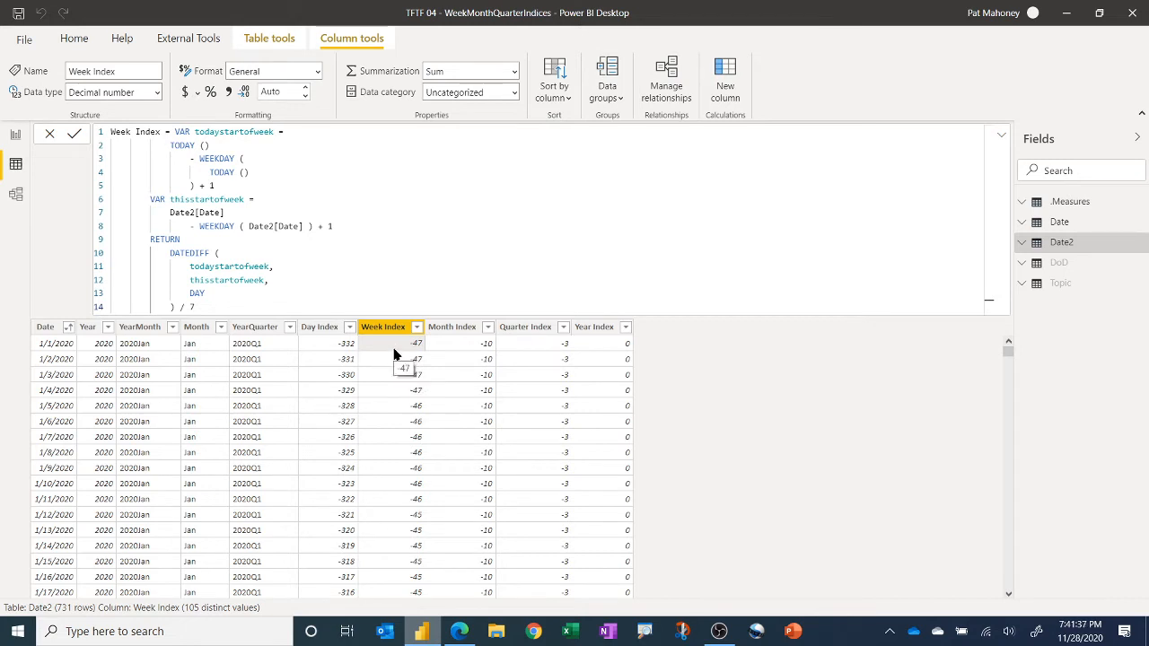
{"action": "mouse_move", "coordinate": [404, 415]}
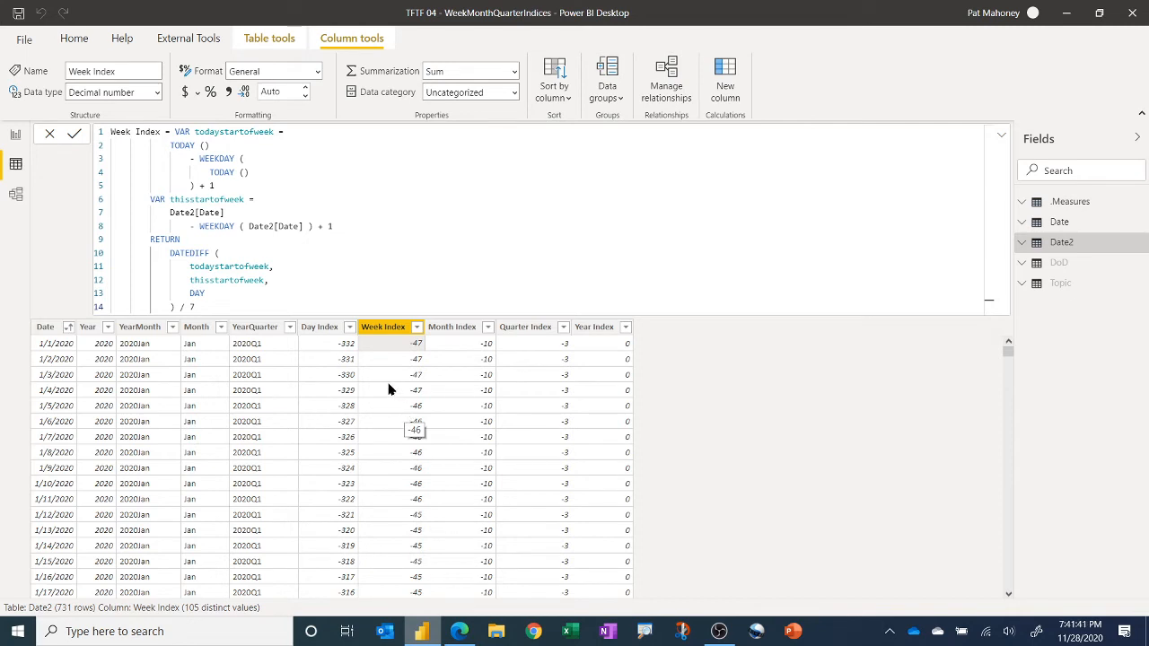
{"action": "mouse_move", "coordinate": [439, 358]}
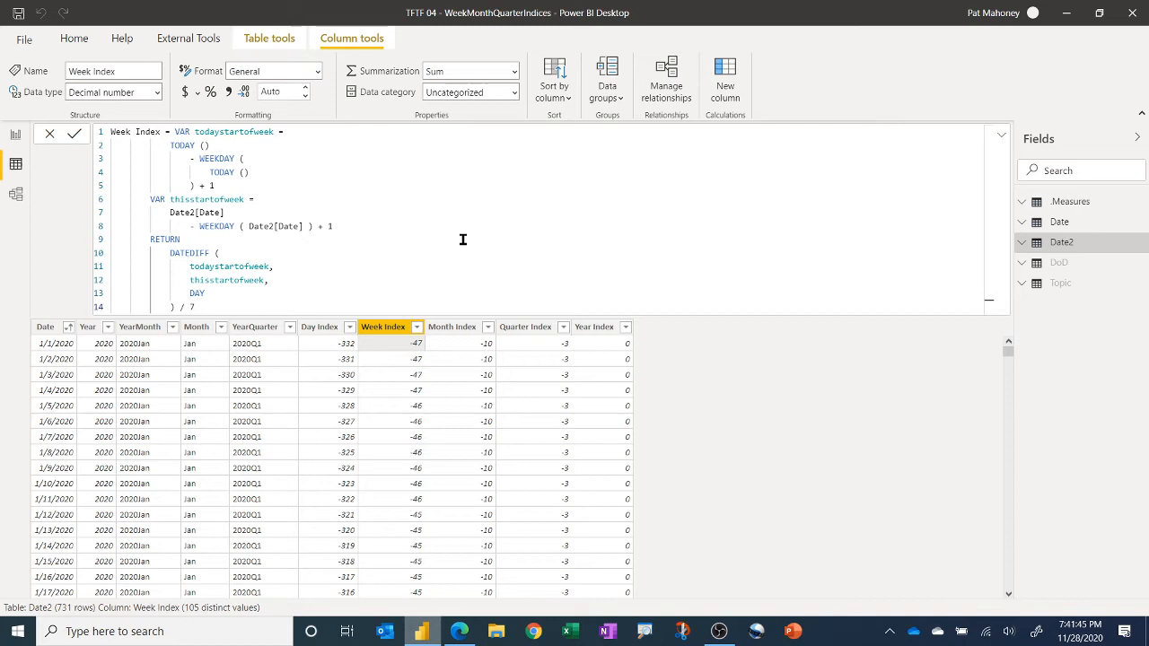
{"action": "mouse_move", "coordinate": [458, 356]}
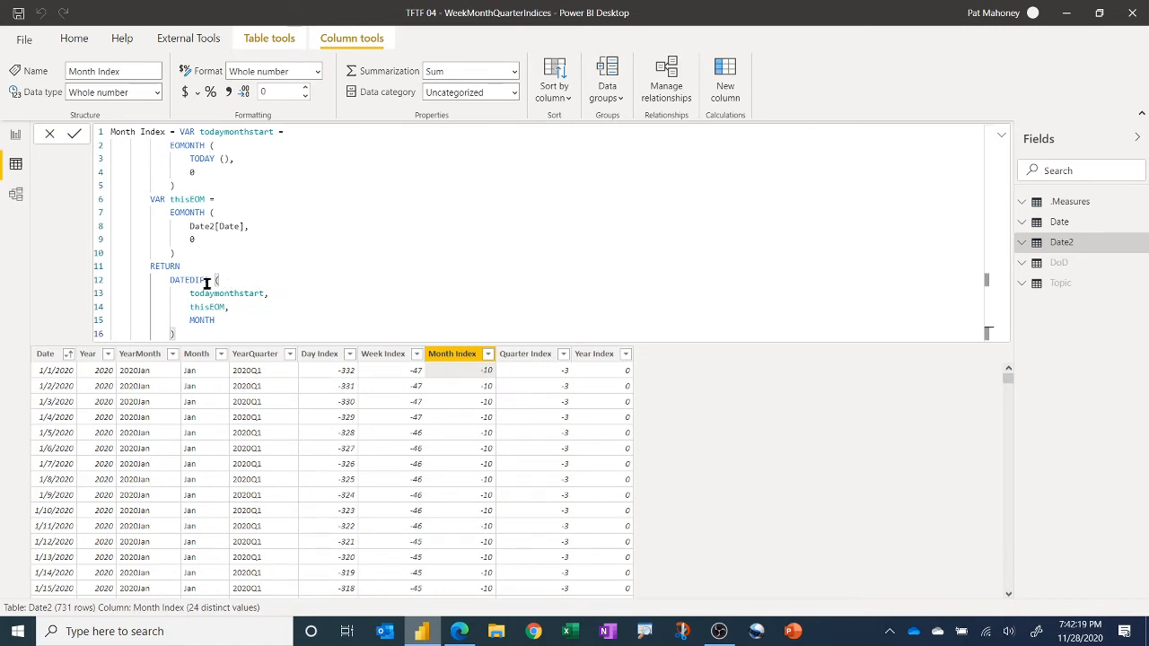
{"action": "mouse_move", "coordinate": [227, 312]}
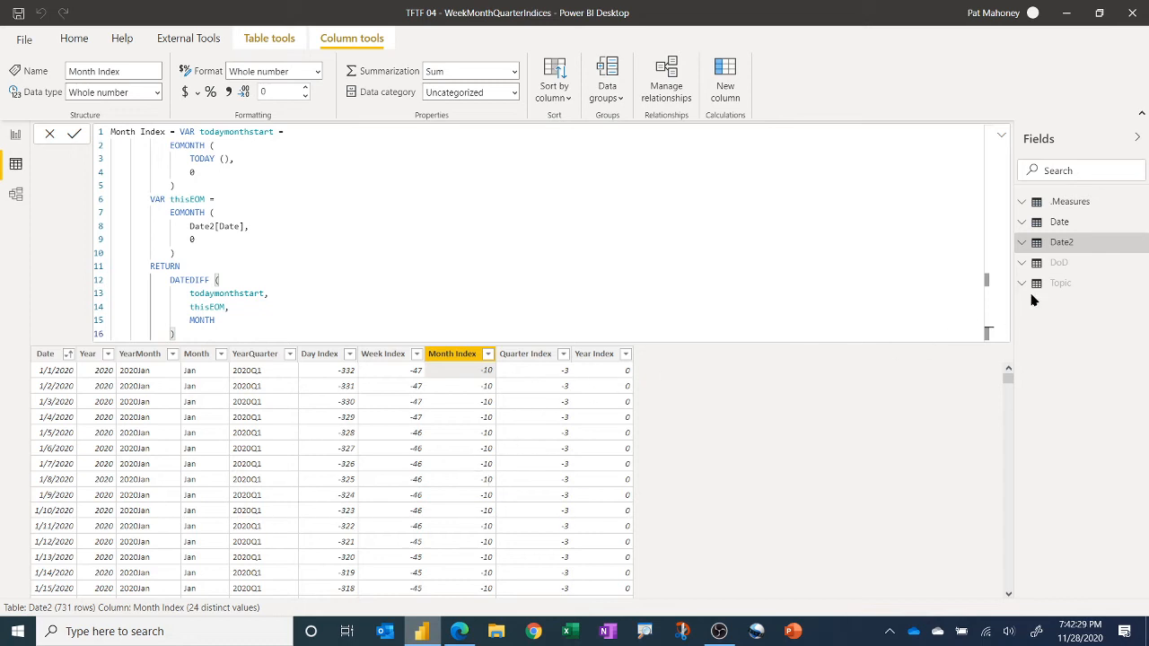
Step: Select the Quarter Index column to show its year-times-four-plus-quarter subtraction formula
{"action": "left_click", "coordinate": [525, 354]}
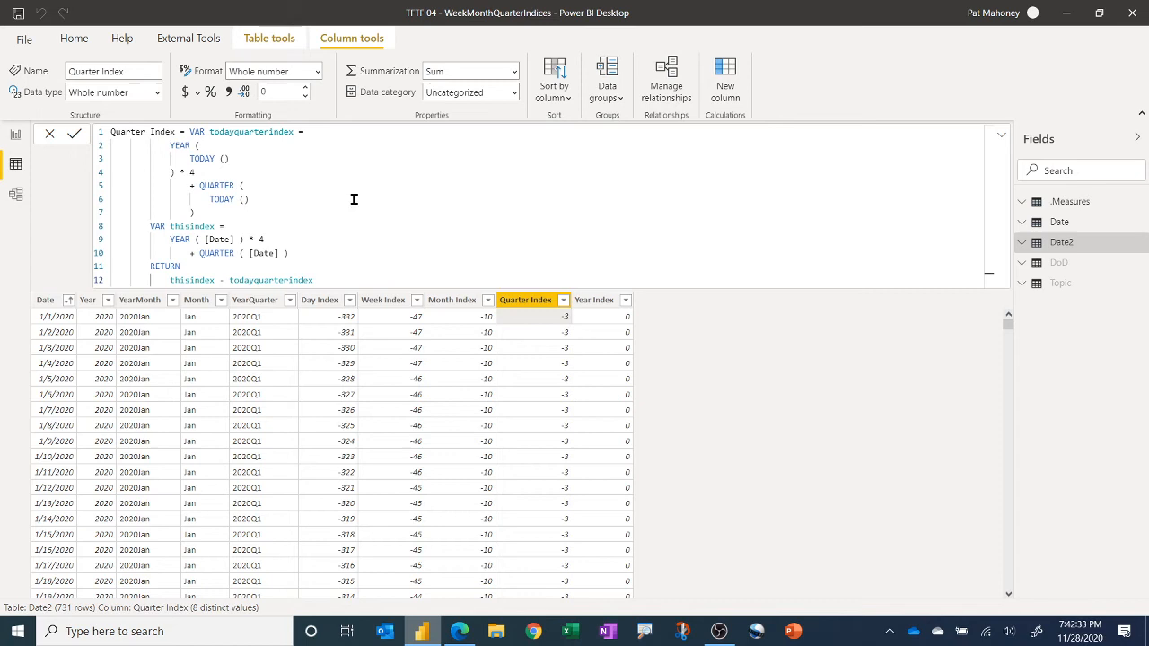
{"action": "mouse_move", "coordinate": [297, 168]}
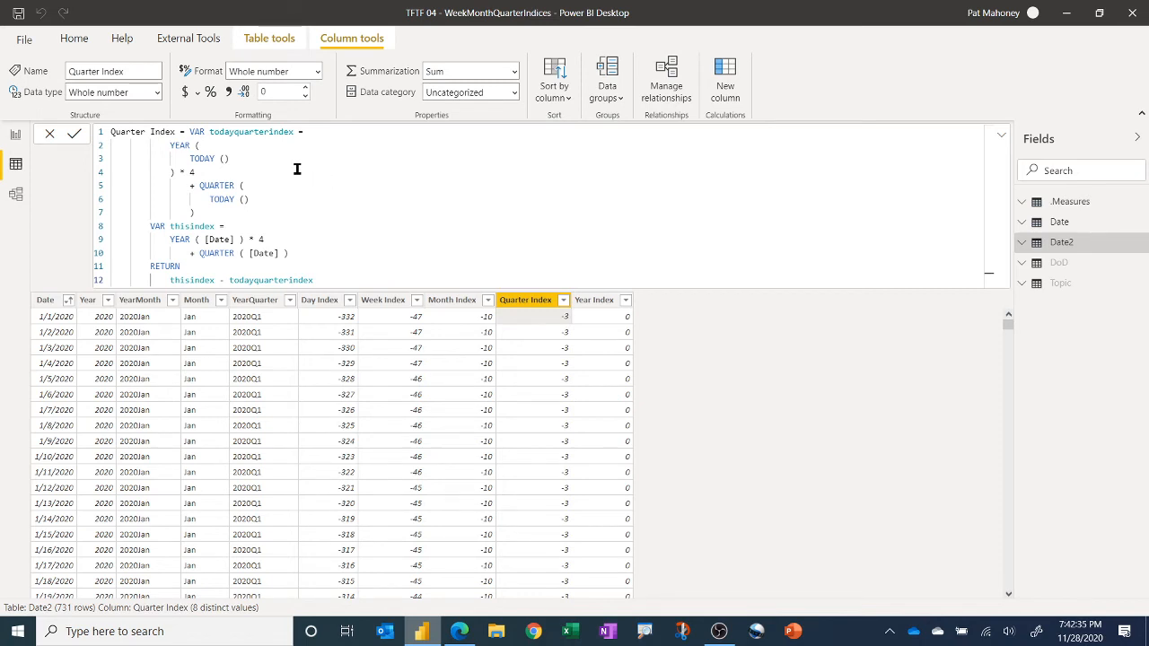
{"action": "mouse_move", "coordinate": [289, 150]}
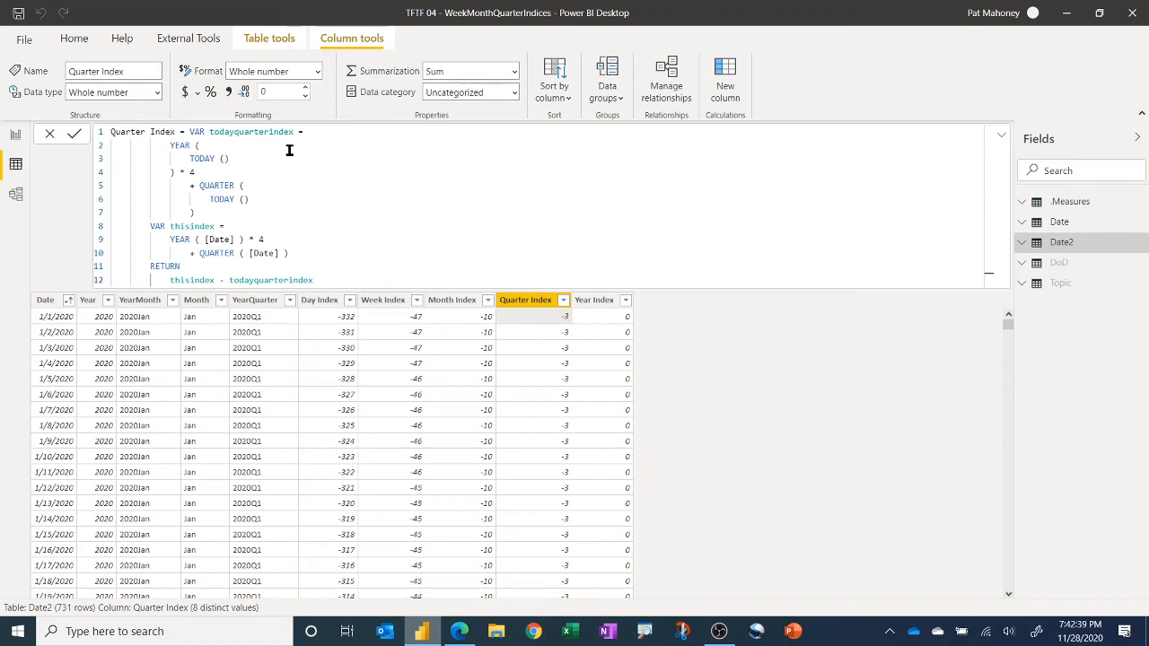
{"action": "mouse_move", "coordinate": [261, 161]}
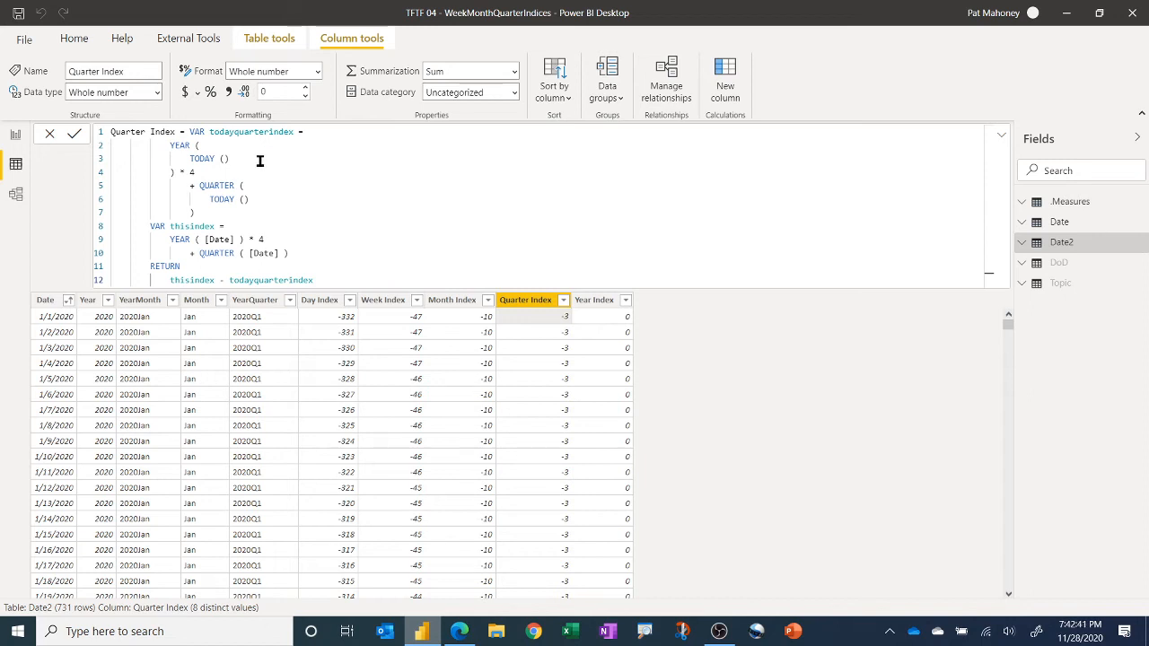
{"action": "mouse_move", "coordinate": [262, 159]}
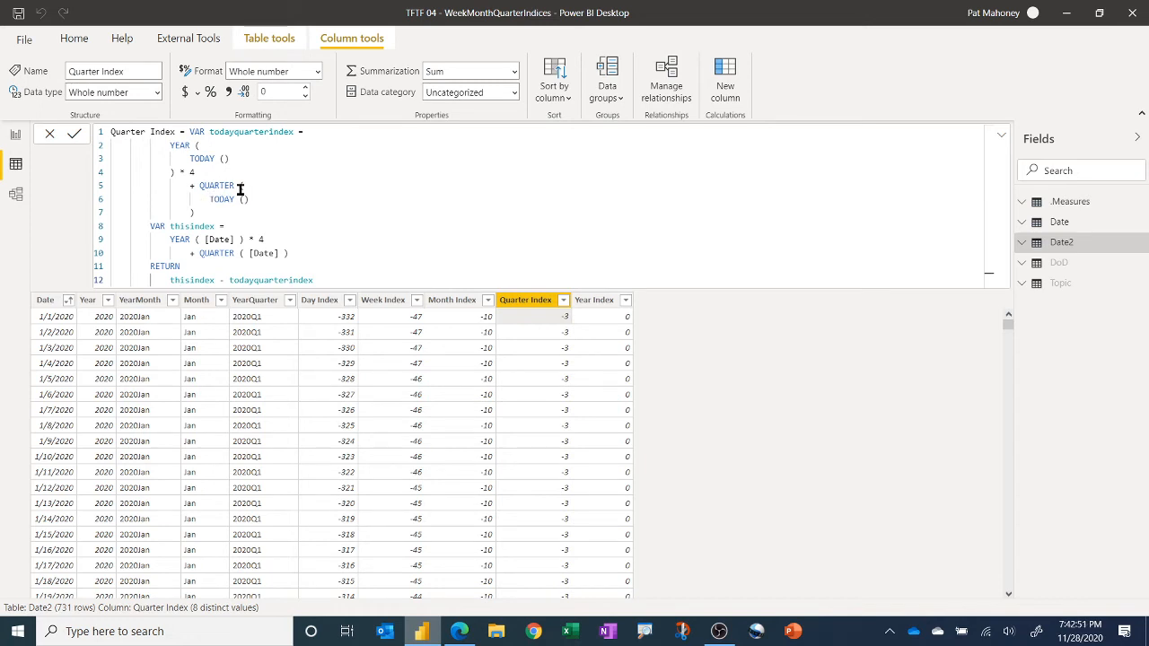
{"action": "mouse_move", "coordinate": [248, 188]}
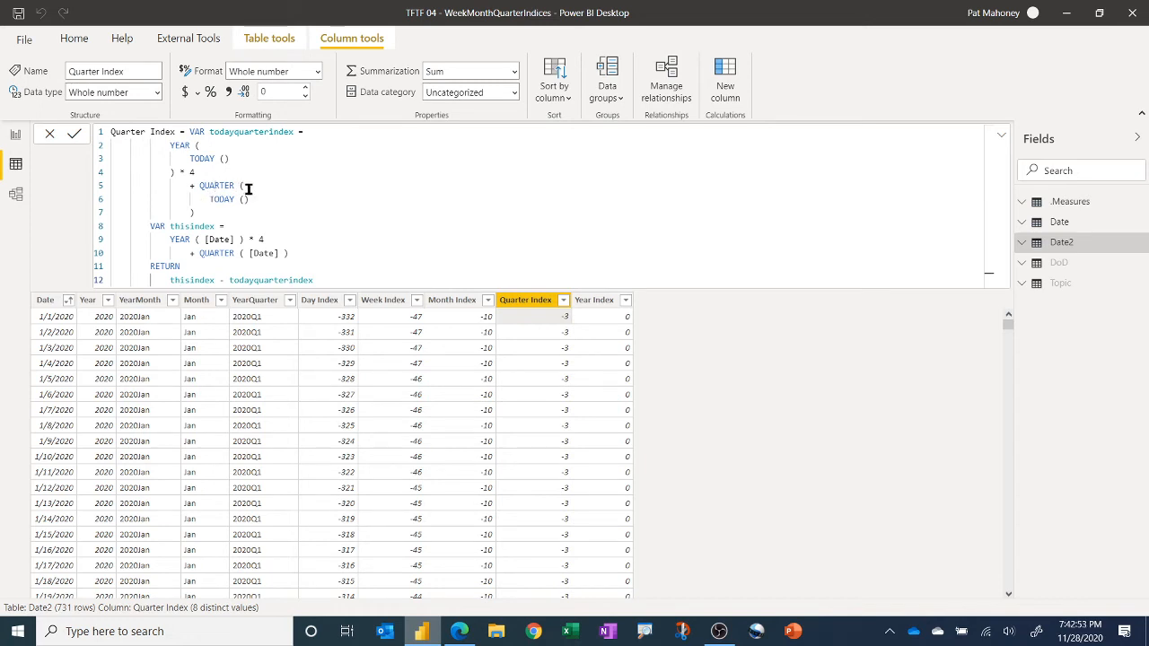
{"action": "mouse_move", "coordinate": [238, 216]}
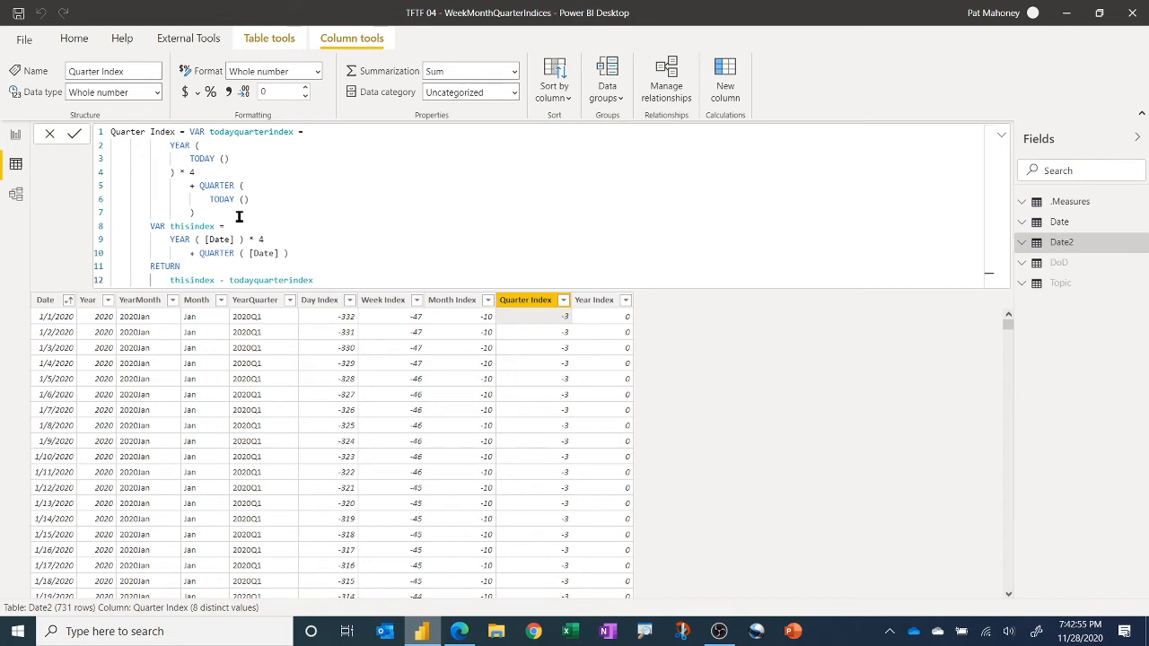
{"action": "mouse_move", "coordinate": [116, 334]}
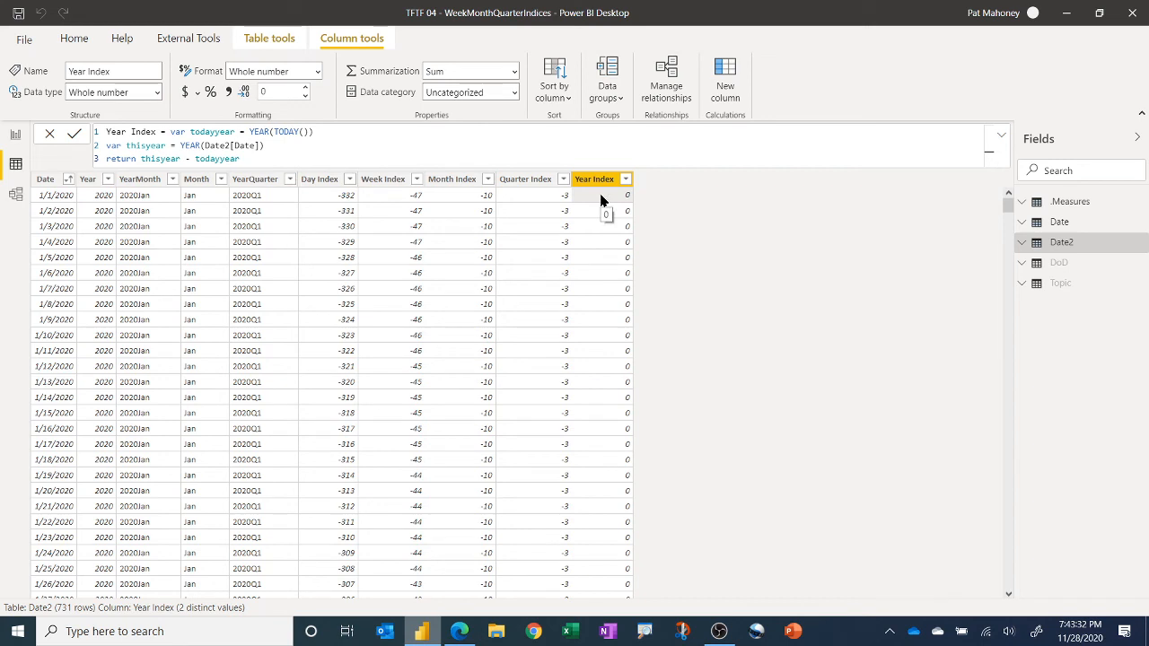
{"action": "mouse_move", "coordinate": [628, 191]}
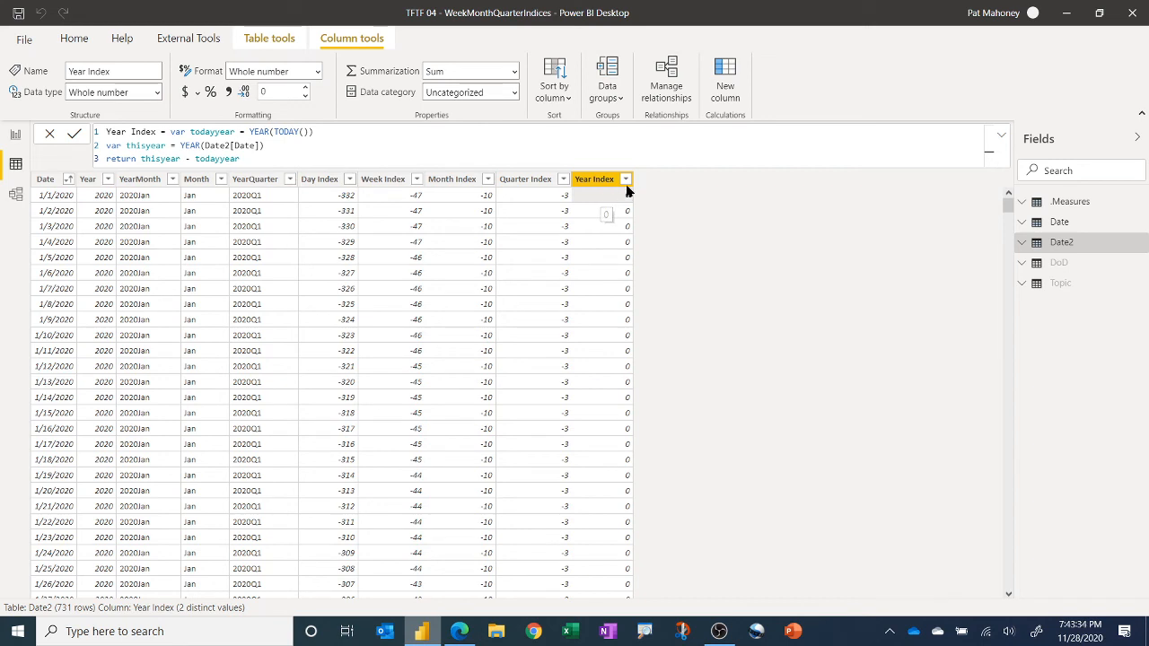
{"action": "left_click", "coordinate": [320, 179]}
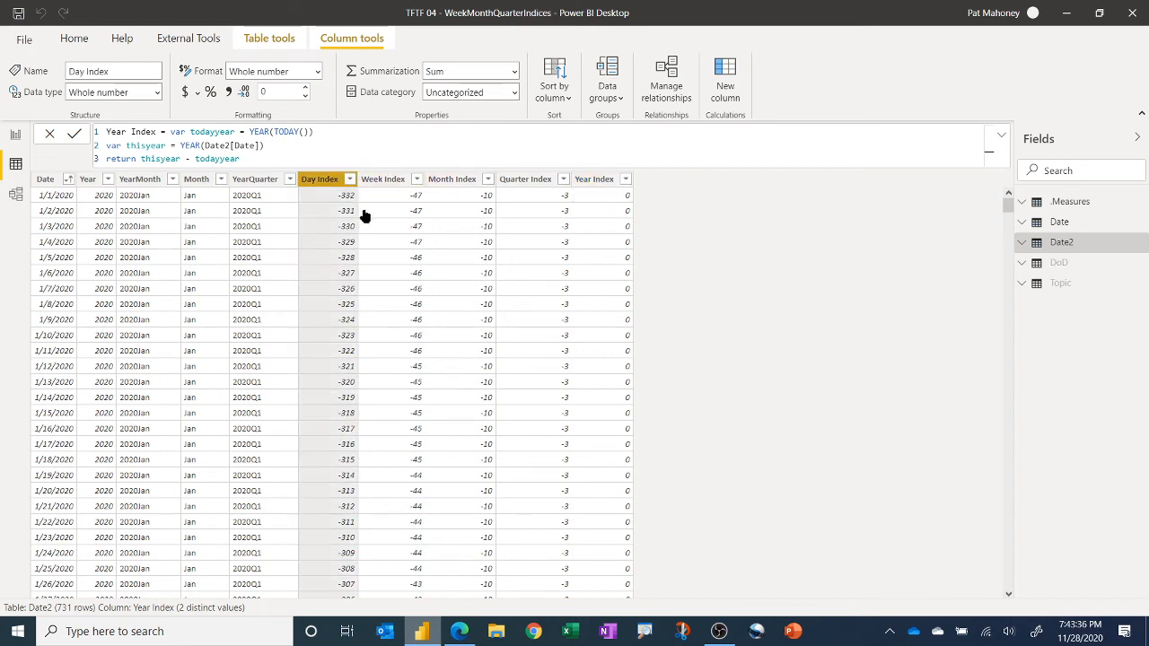
{"action": "left_click", "coordinate": [349, 179]}
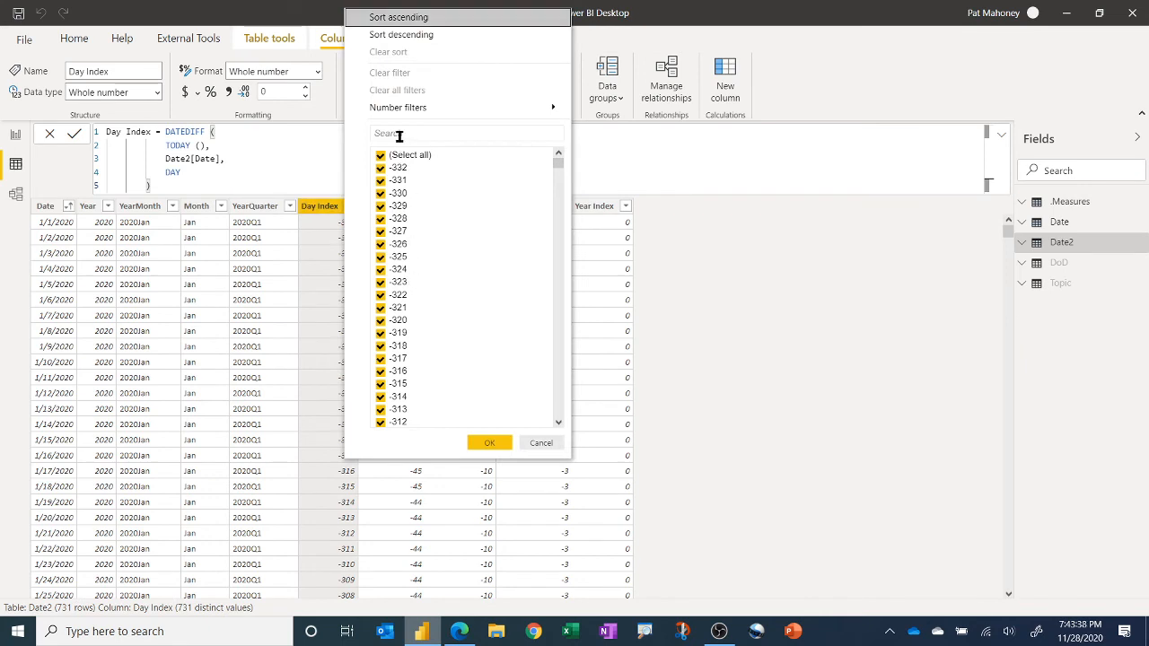
{"action": "left_click", "coordinate": [380, 154]}
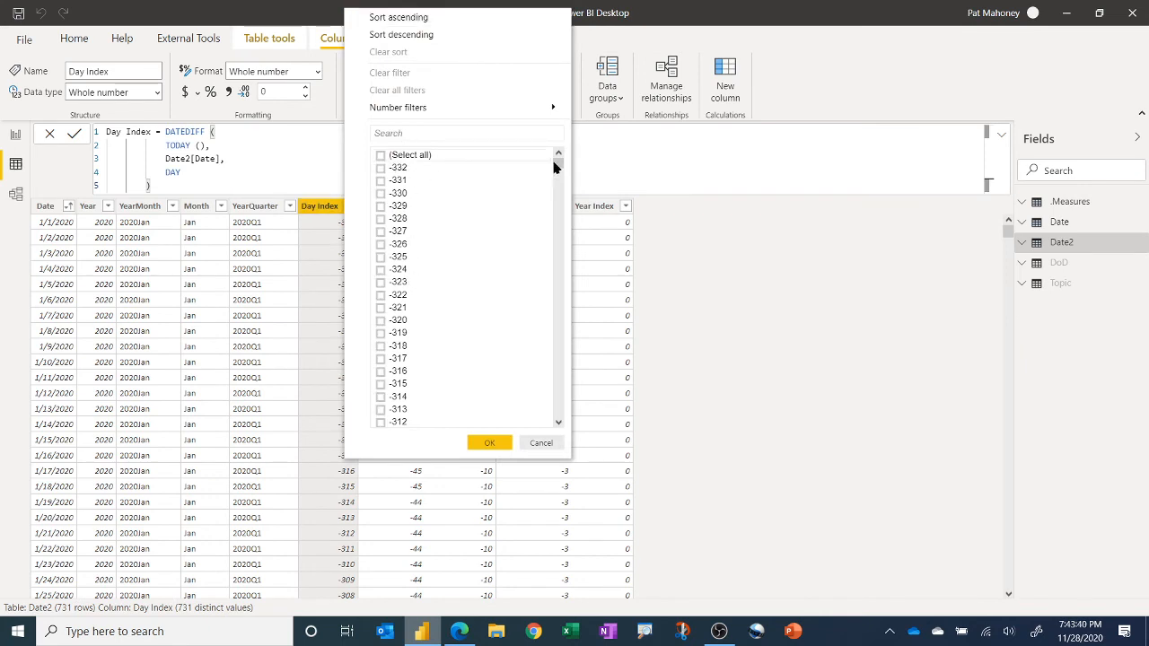
{"action": "left_click_drag", "start_coordinate": [556, 167], "coordinate": [556, 288]}
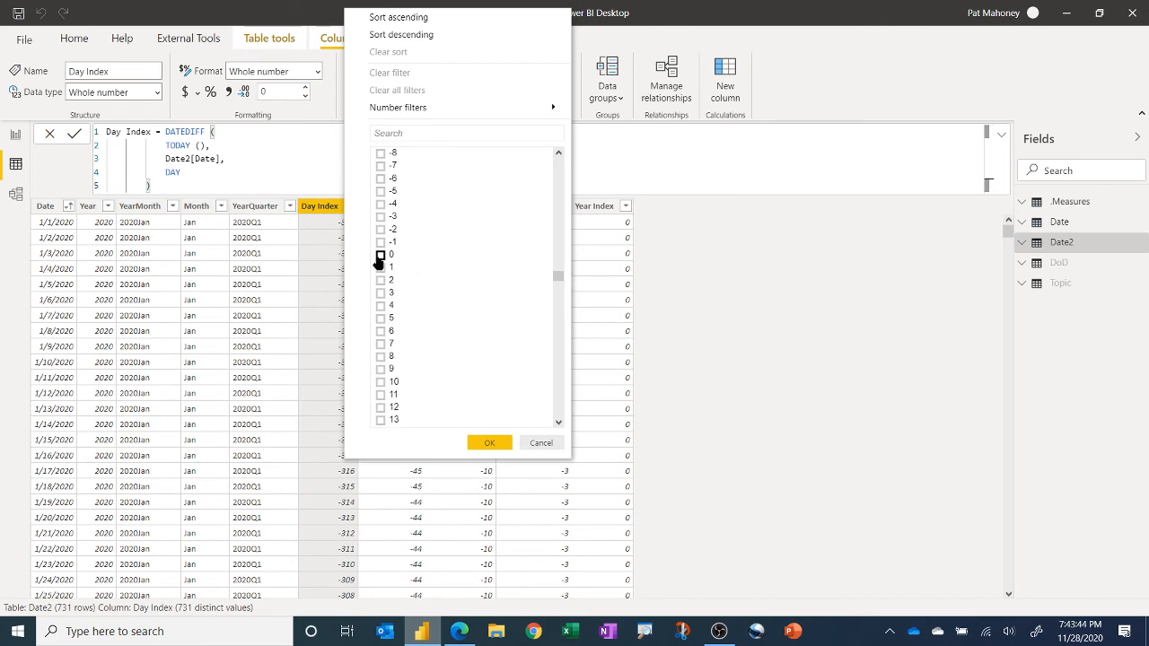
{"action": "left_click", "coordinate": [489, 443]}
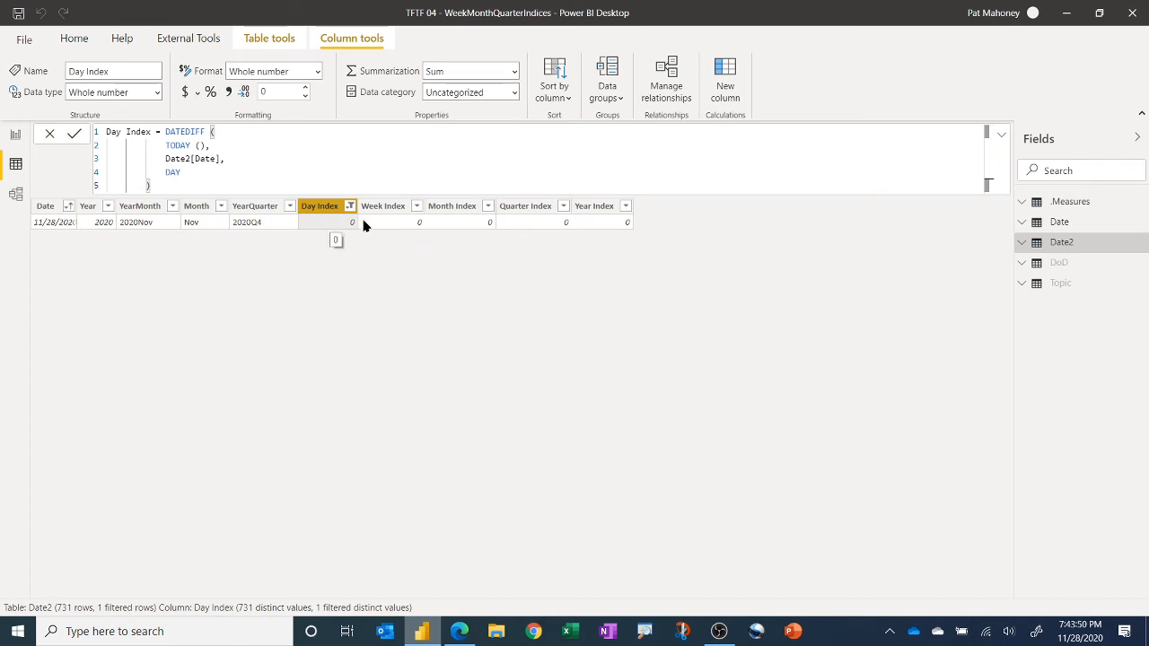
{"action": "mouse_move", "coordinate": [403, 225]}
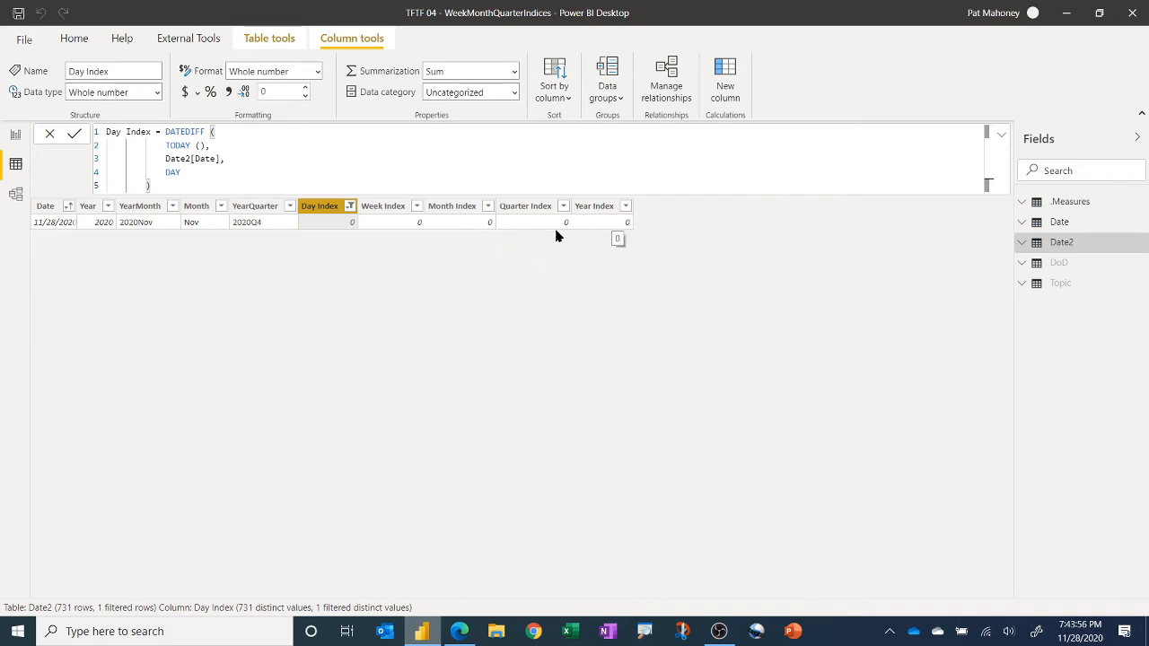
{"action": "mouse_move", "coordinate": [446, 227]}
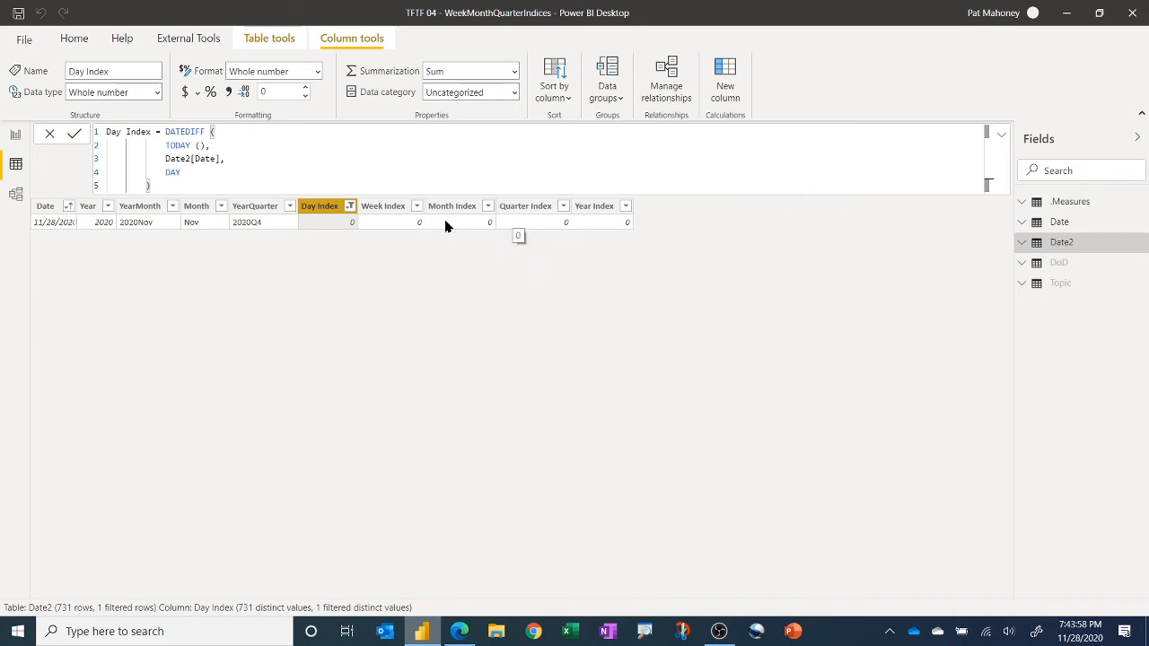
{"action": "mouse_move", "coordinate": [426, 396]}
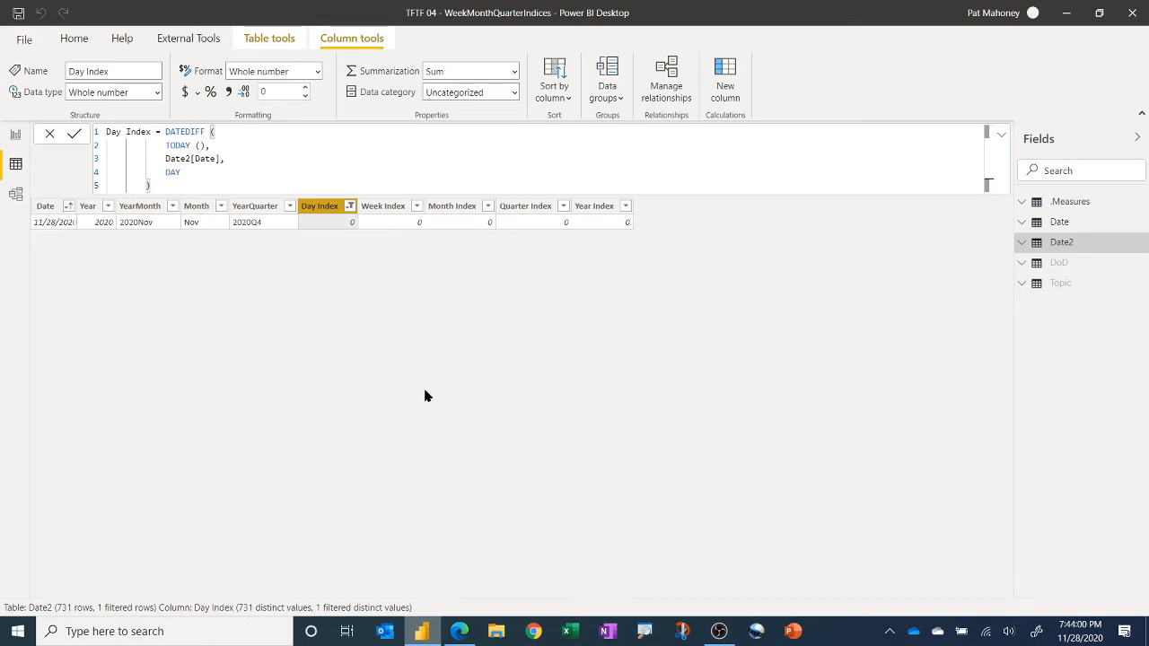
{"action": "mouse_move", "coordinate": [591, 348]}
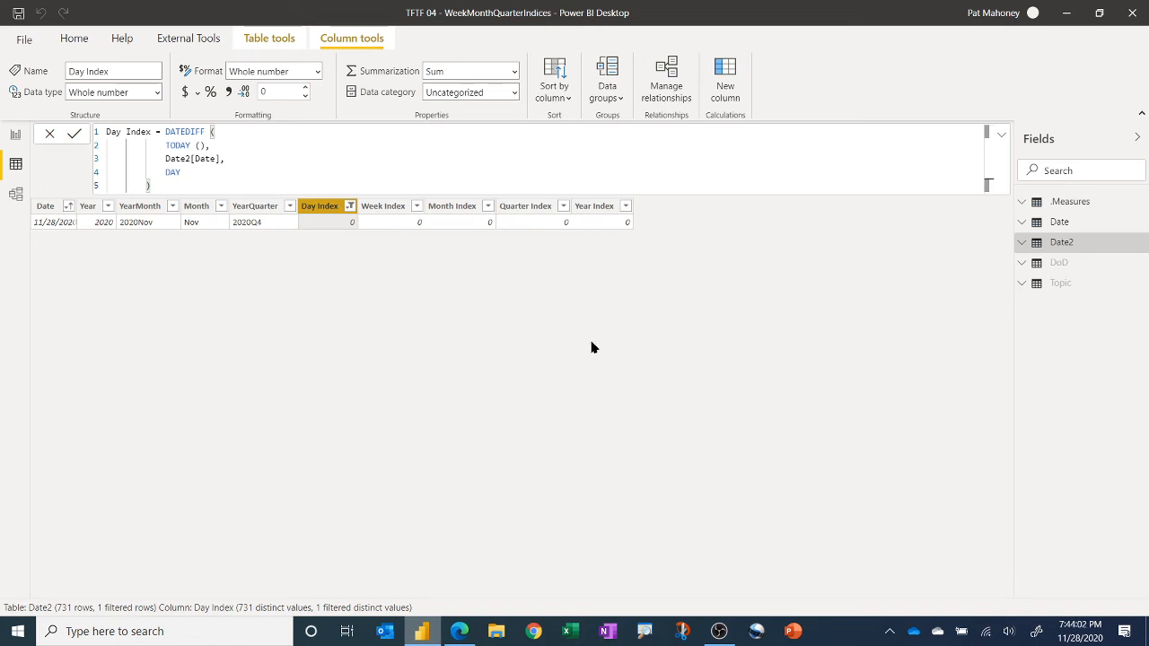
{"action": "mouse_move", "coordinate": [878, 297]}
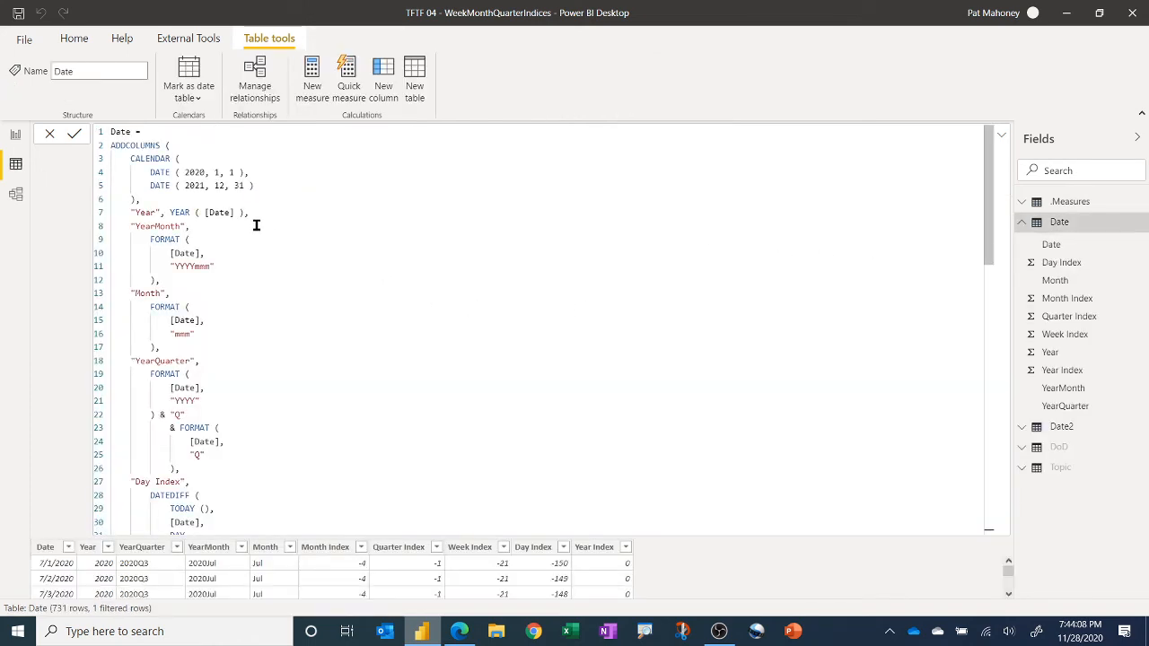
Step: Scroll through the Date table's ADDCOLUMNS expression building 2020–2021 dates
{"action": "scroll", "scroll_direction": "down", "scroll_amount": 3}
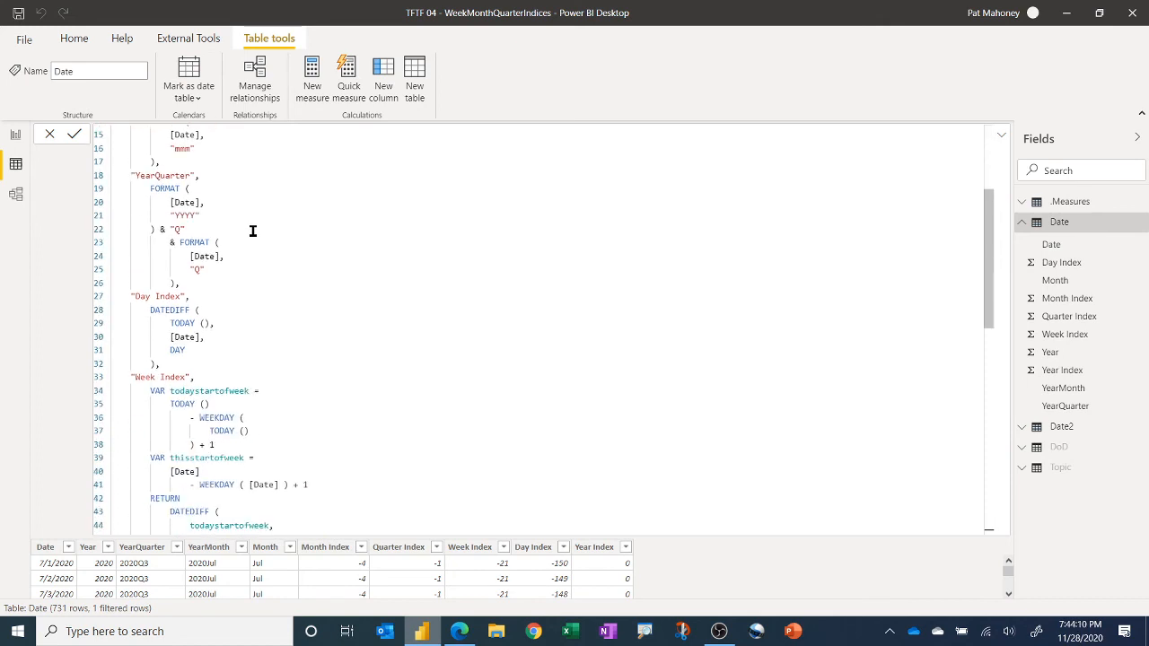
{"action": "scroll", "scroll_direction": "down", "scroll_amount": 3}
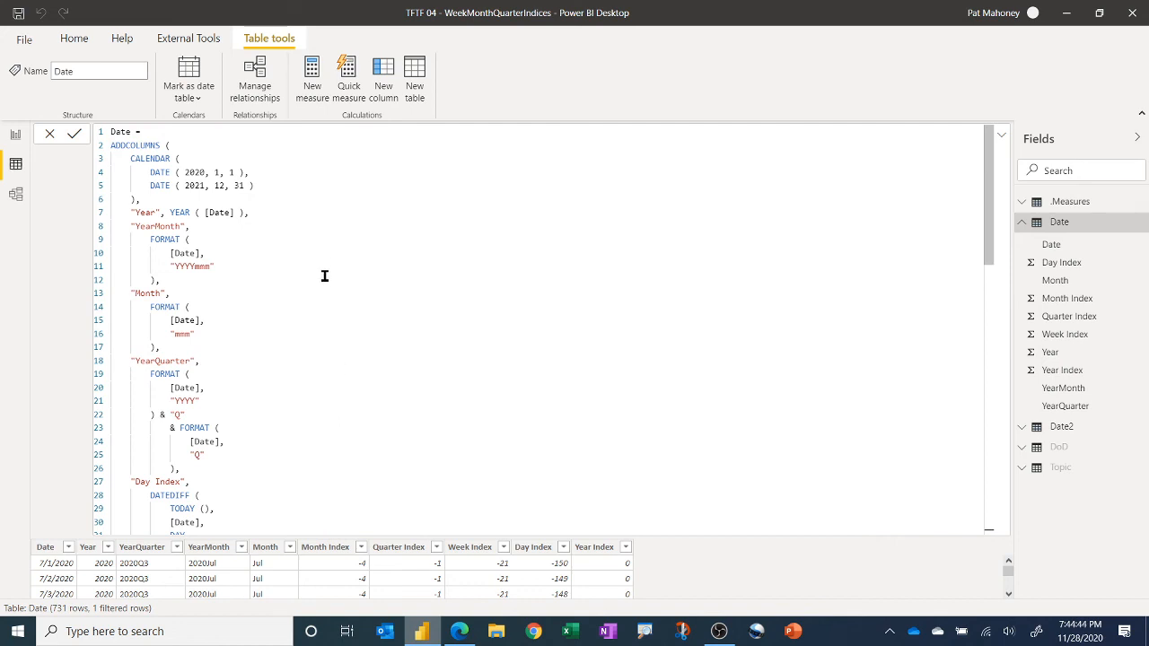
{"action": "mouse_move", "coordinate": [331, 234]}
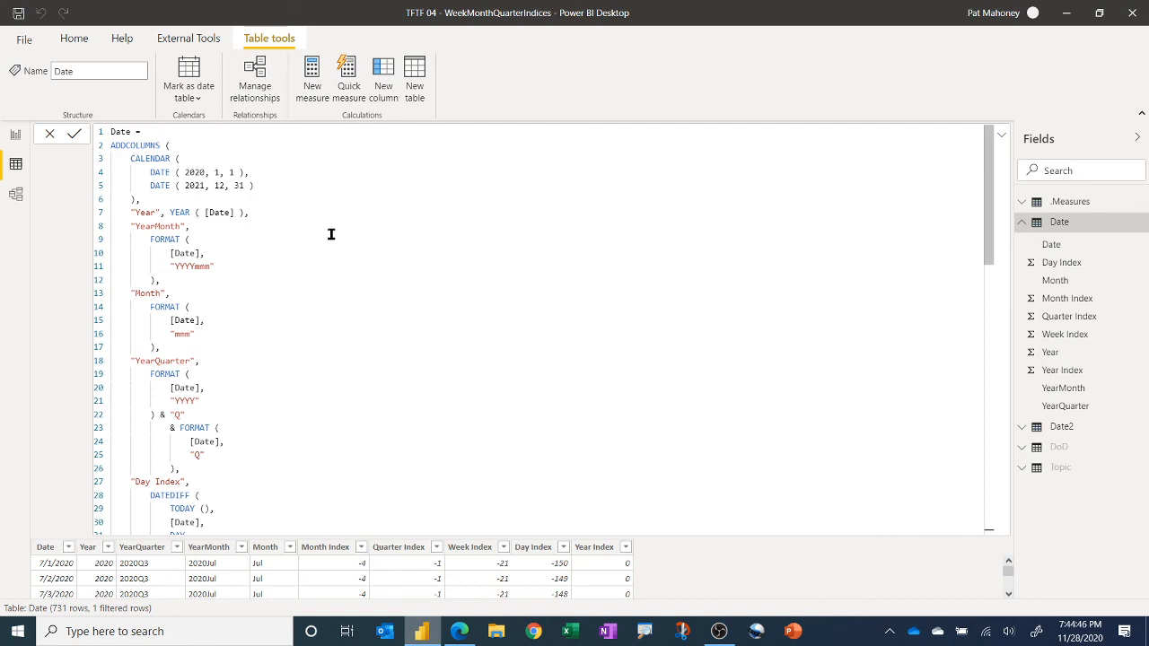
{"action": "mouse_move", "coordinate": [337, 222]}
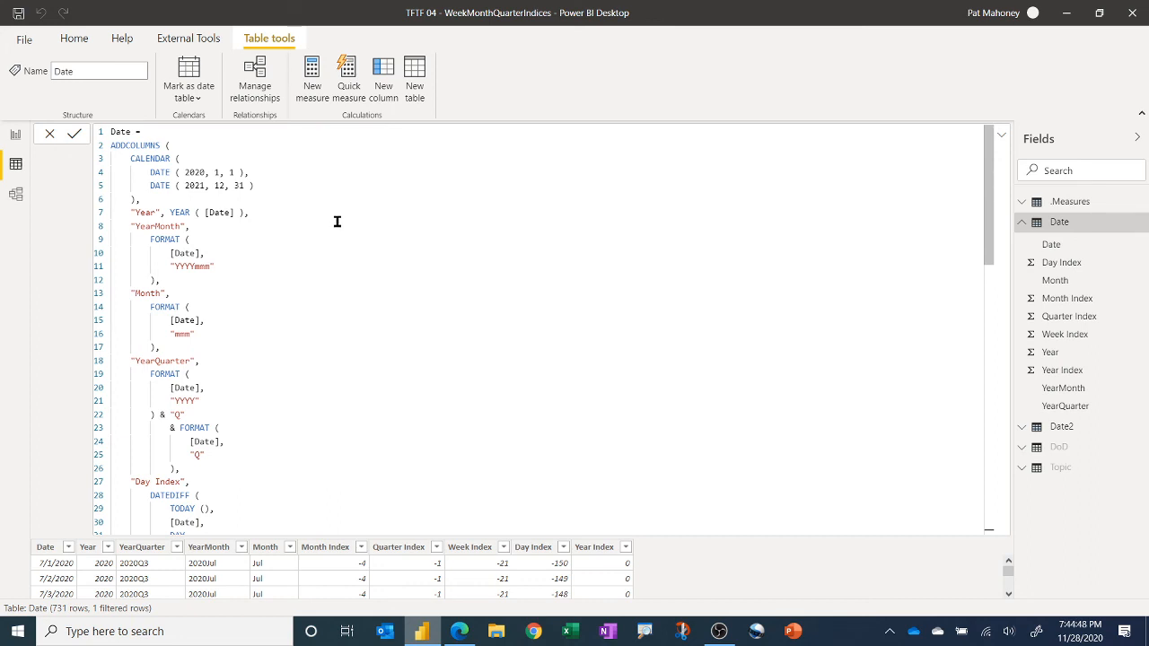
{"action": "mouse_move", "coordinate": [306, 205]}
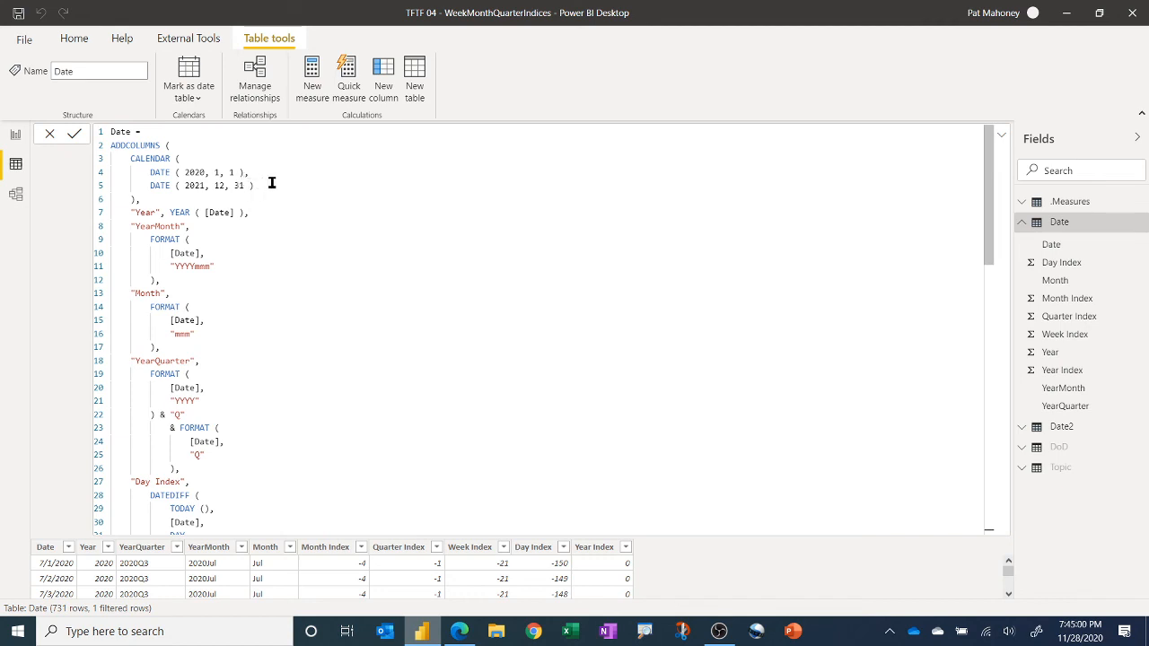
{"action": "mouse_move", "coordinate": [338, 221]}
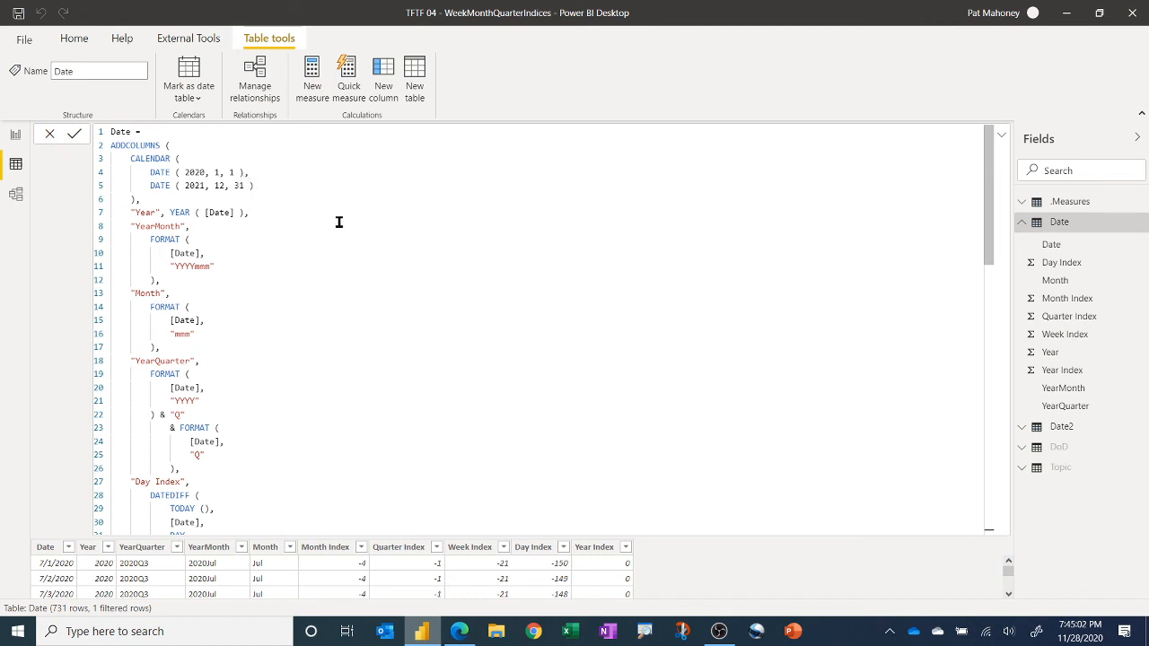
{"action": "mouse_move", "coordinate": [17, 139]}
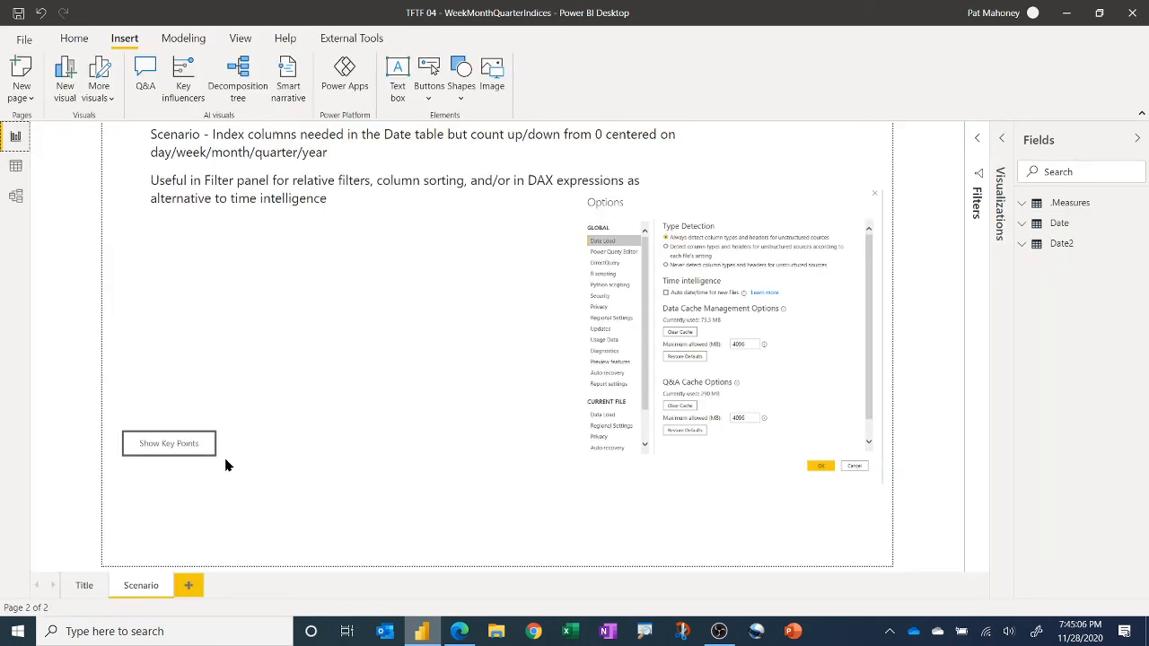
{"action": "mouse_move", "coordinate": [168, 449]}
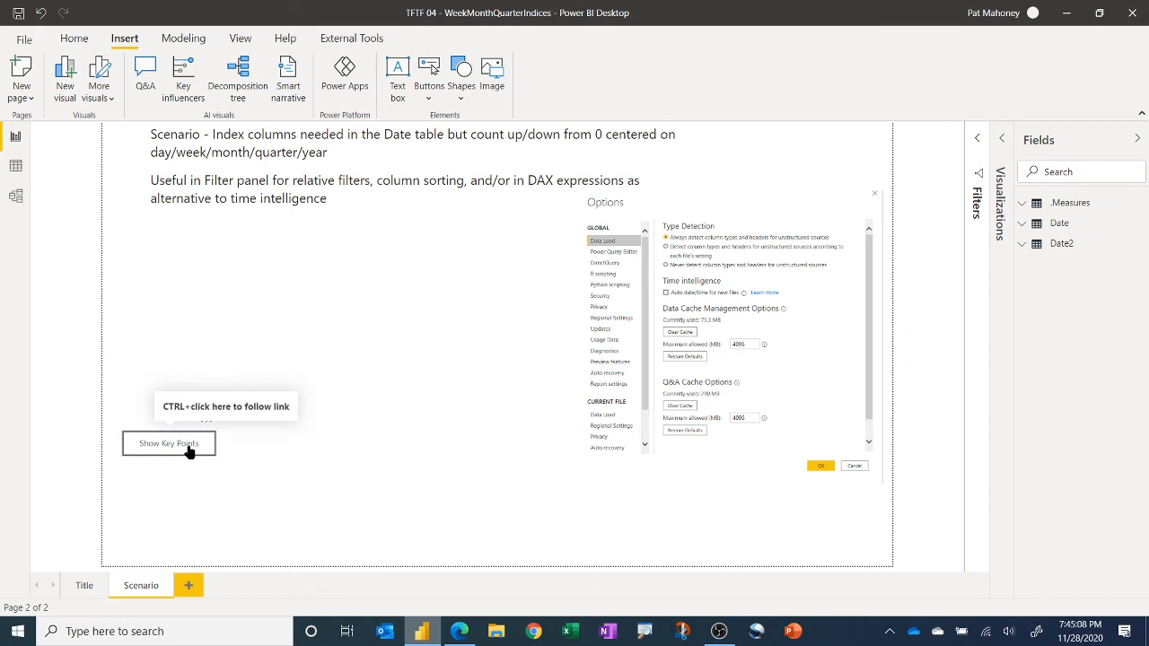
Step: Reveal the Scenario page key points, then return to the Title page
{"action": "left_click", "coordinate": [169, 442]}
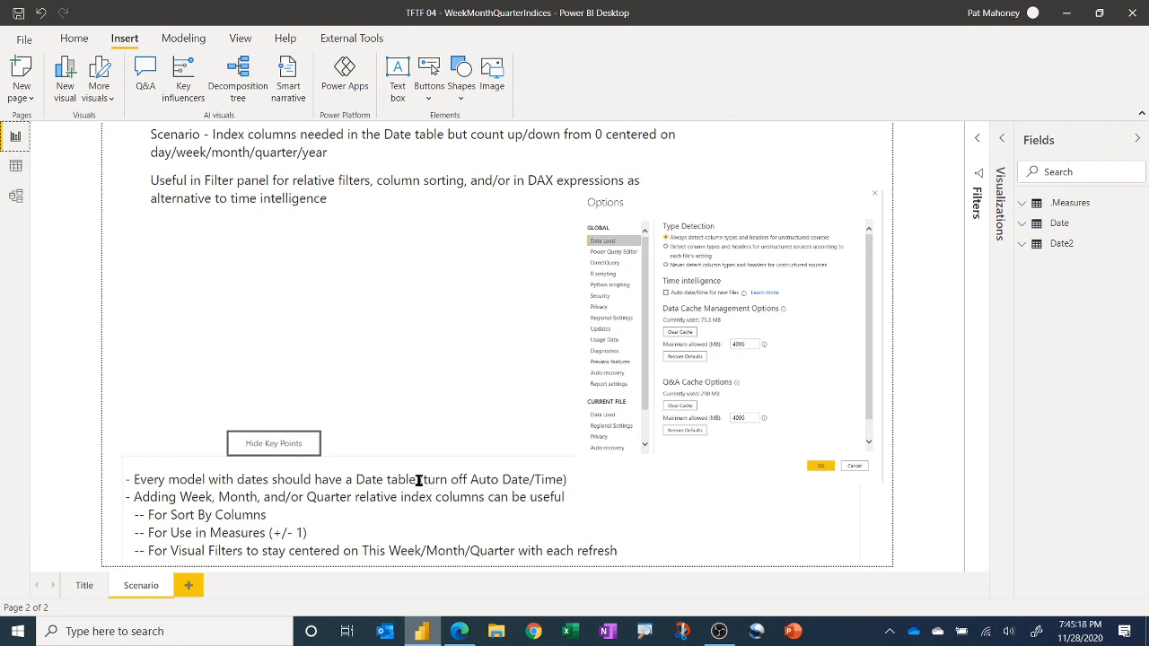
{"action": "mouse_move", "coordinate": [475, 485]}
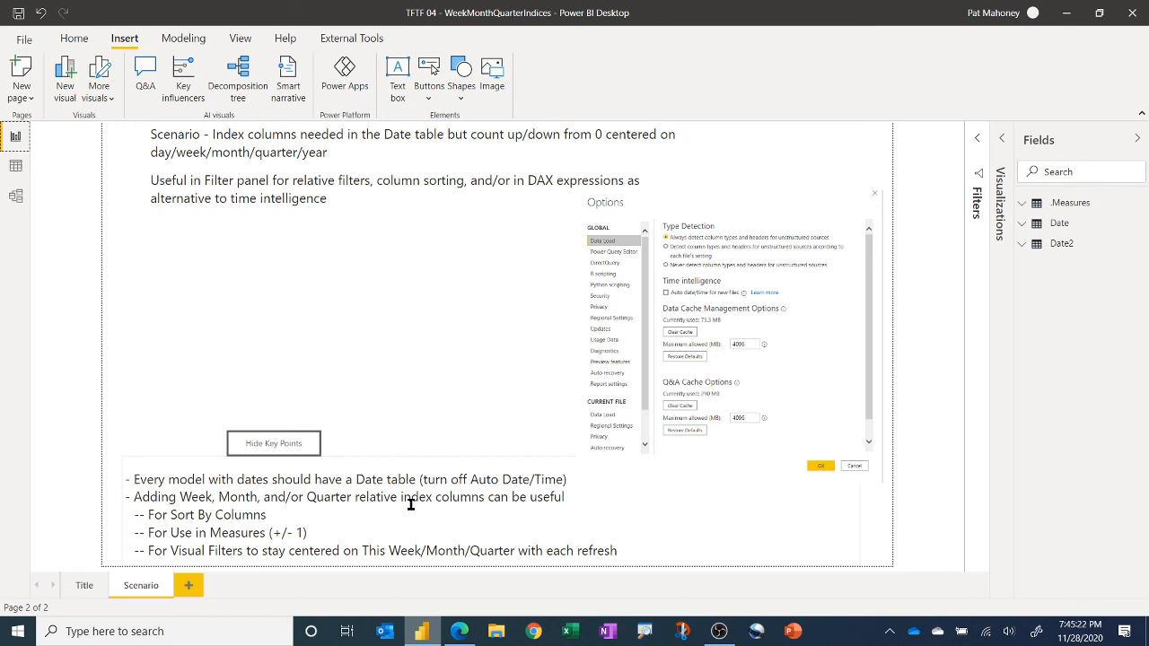
{"action": "mouse_move", "coordinate": [488, 500]}
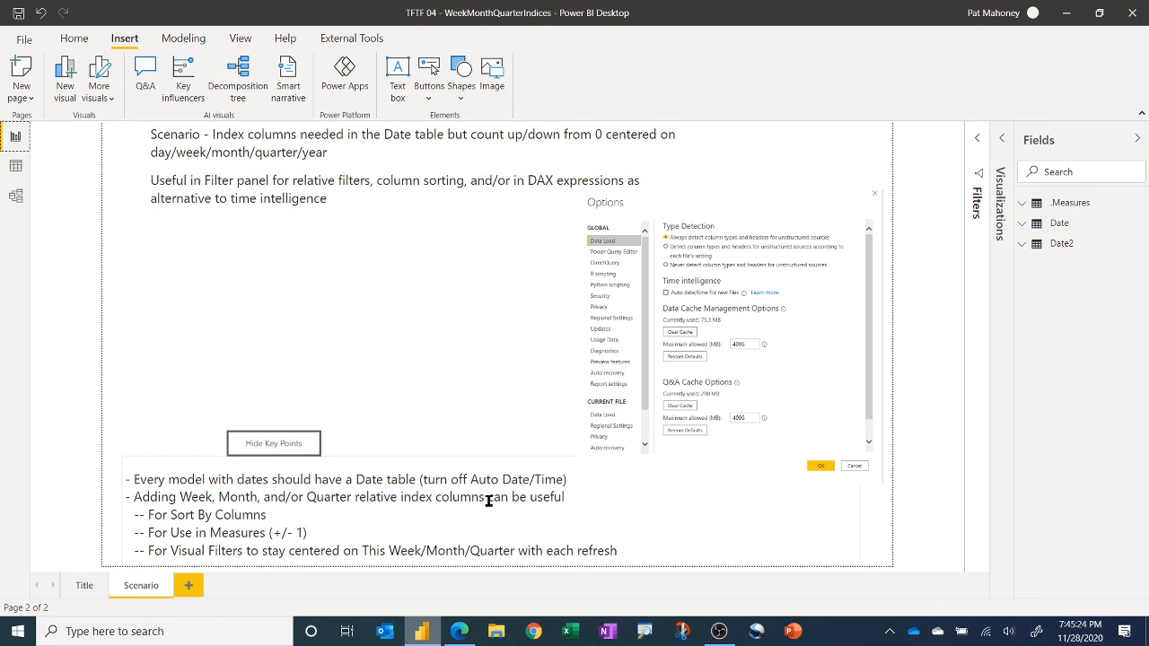
{"action": "mouse_move", "coordinate": [285, 518]}
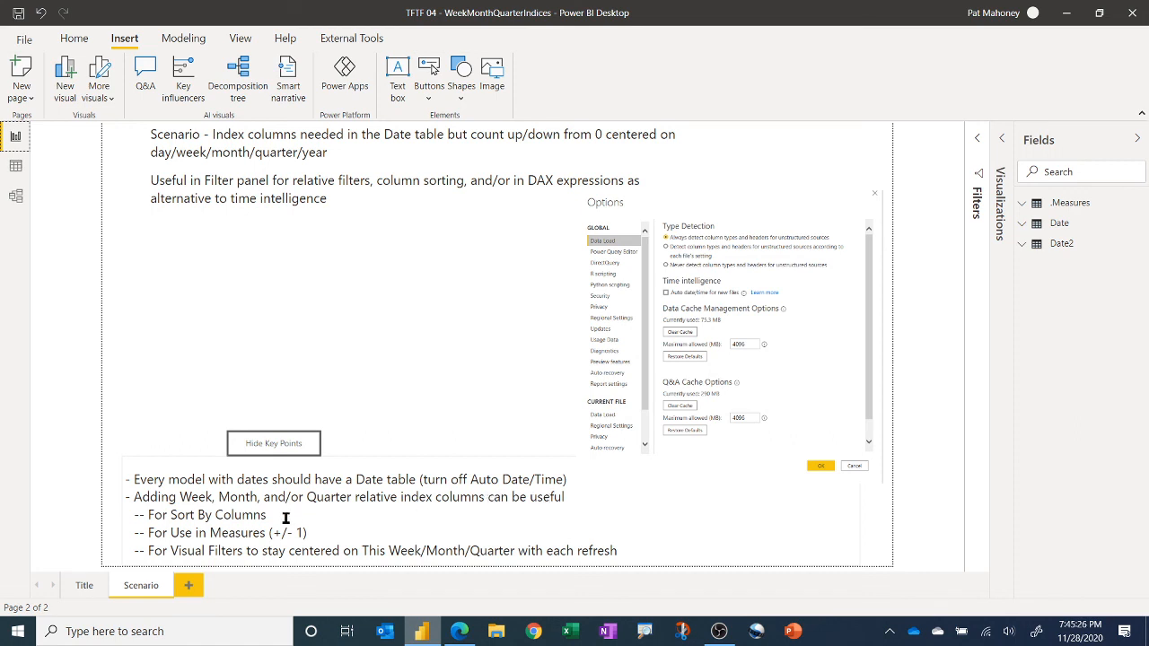
{"action": "mouse_move", "coordinate": [326, 533]}
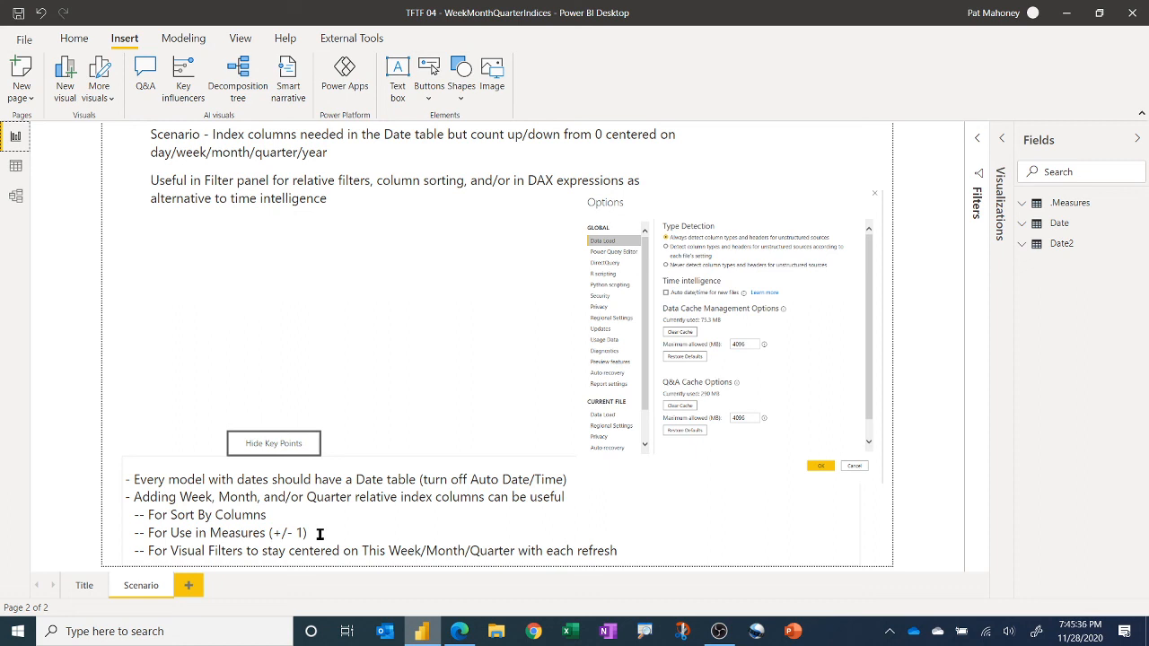
{"action": "mouse_move", "coordinate": [471, 550]}
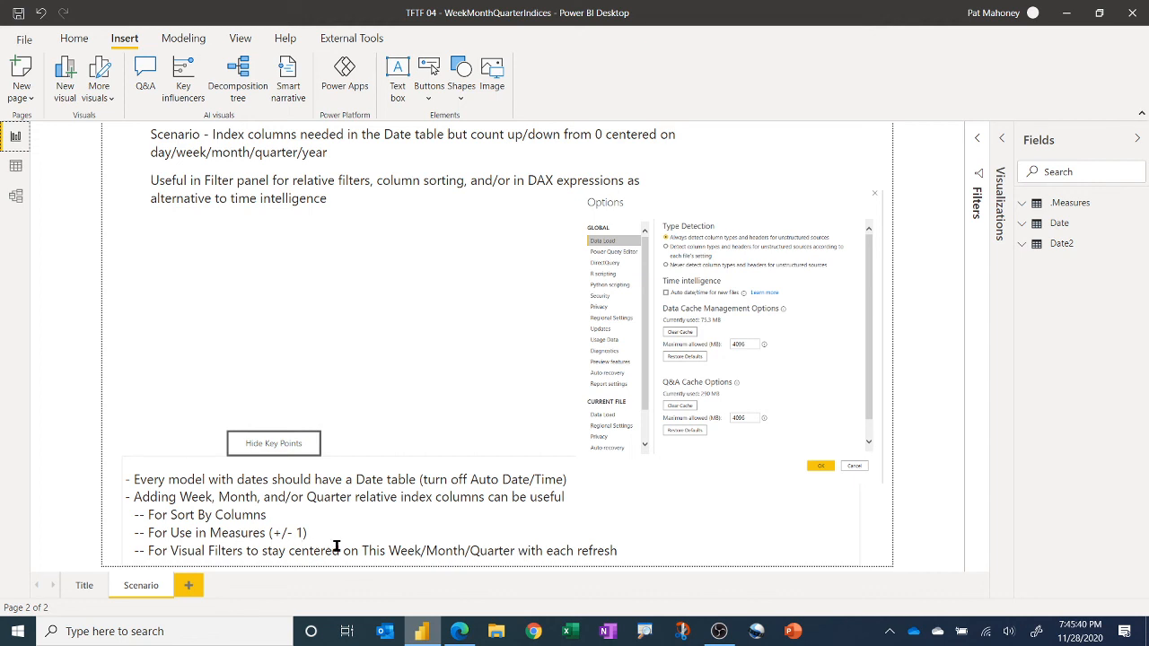
{"action": "mouse_move", "coordinate": [375, 543]}
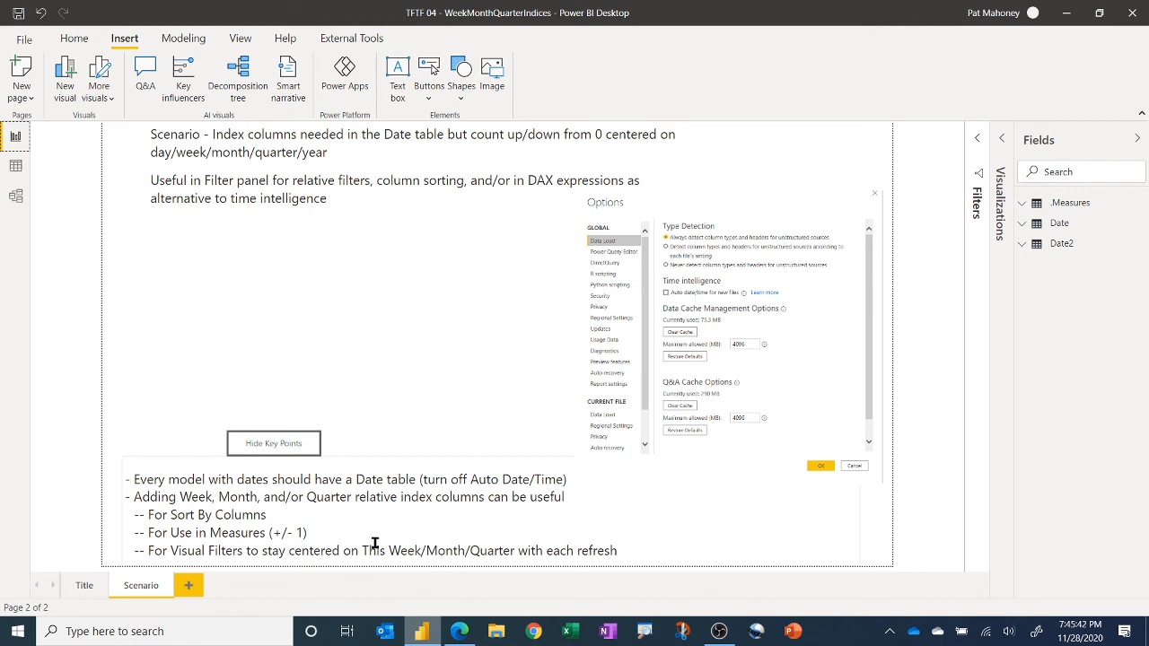
{"action": "mouse_move", "coordinate": [387, 542]}
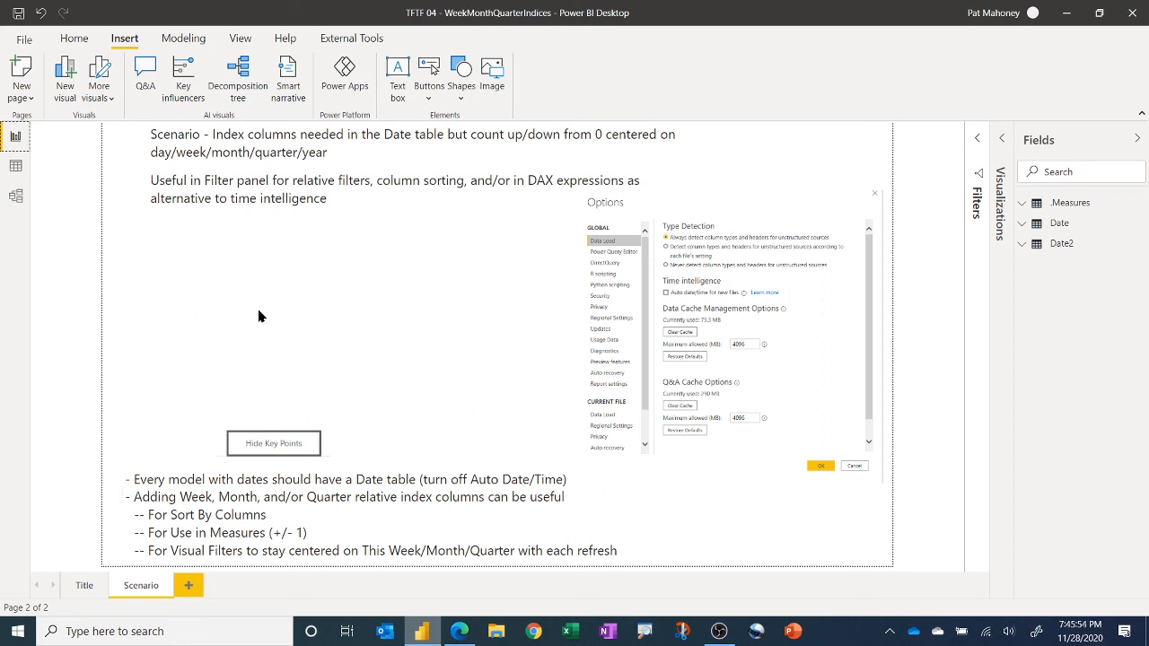
{"action": "left_click", "coordinate": [84, 585]}
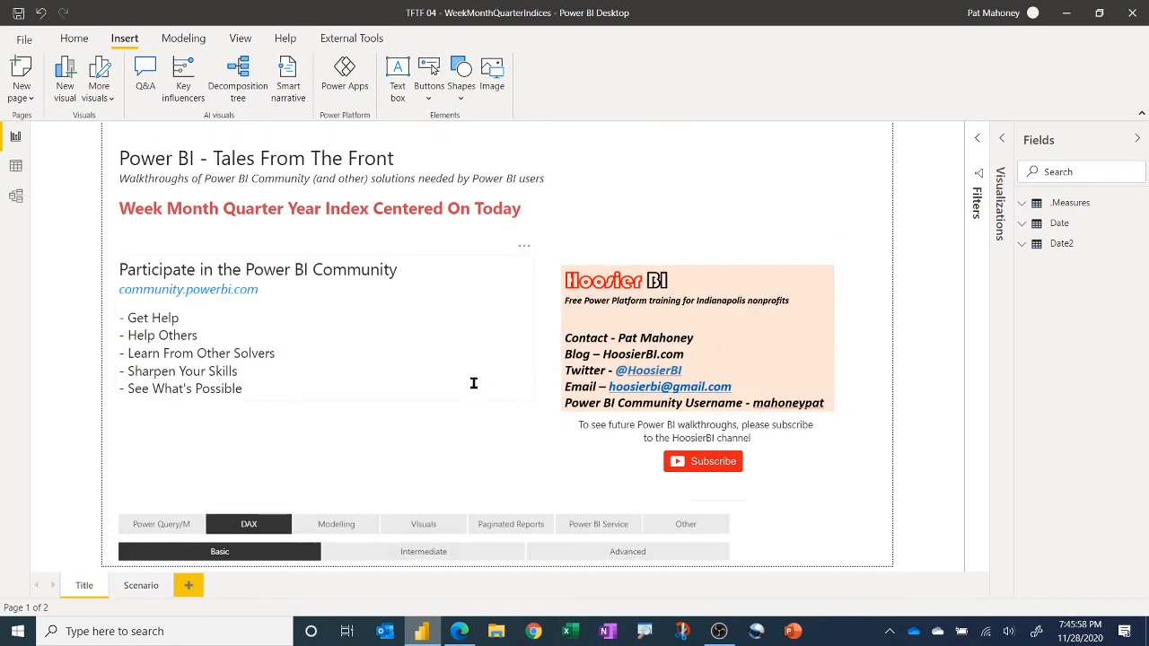
{"action": "mouse_move", "coordinate": [488, 373]}
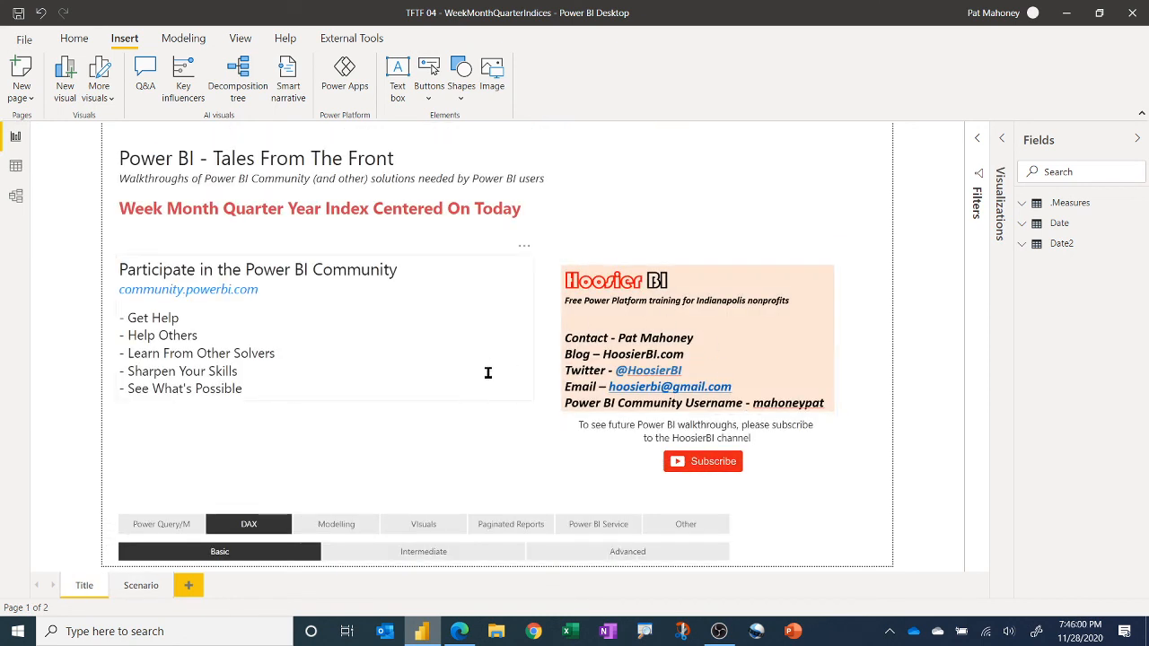